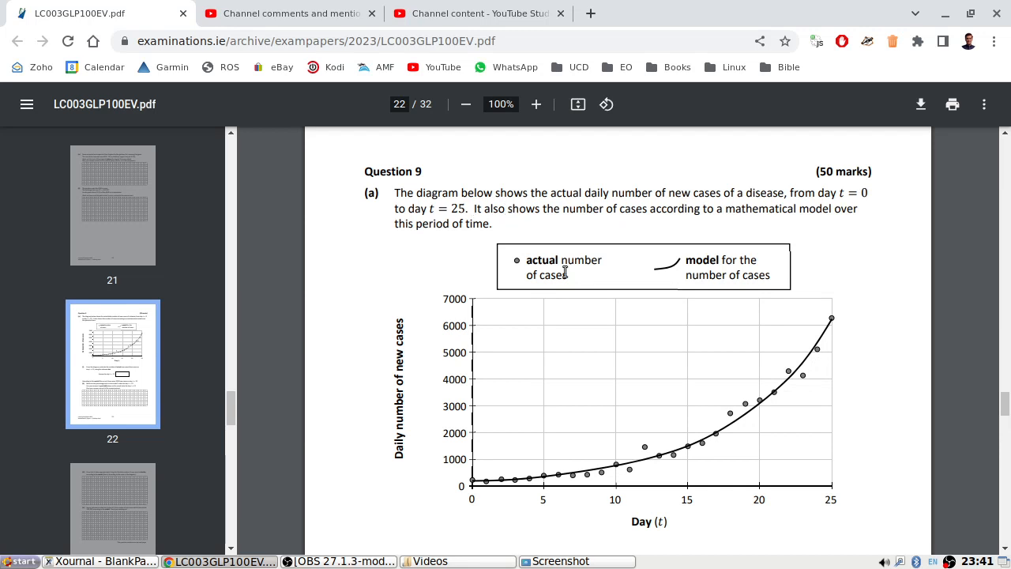
Capture the daily new cases graph as a selection screenshot and copy it to the clipboard.
{"action": "scroll", "scroll_direction": "down", "scroll_amount": 3}
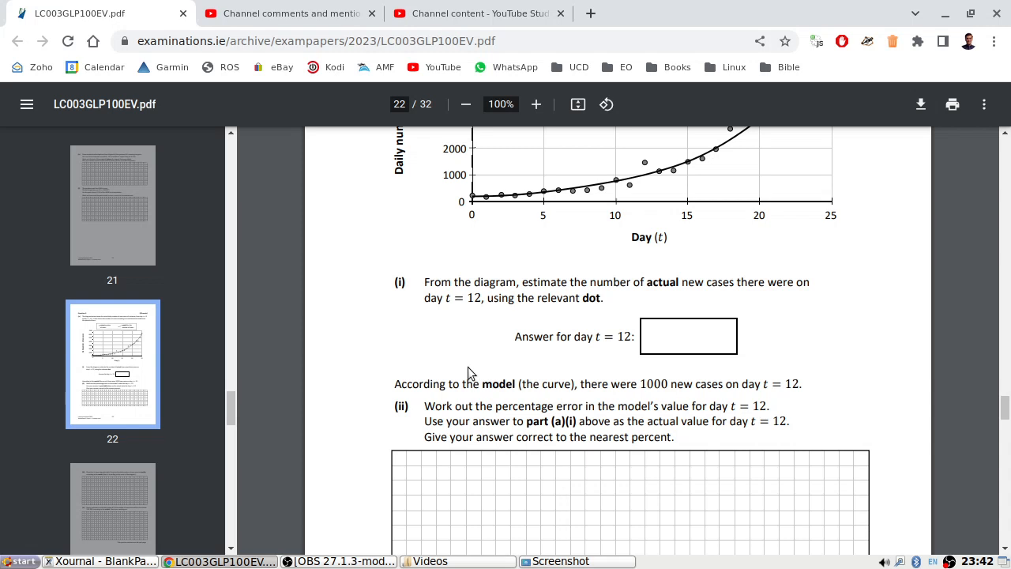
{"action": "mouse_move", "coordinate": [485, 357]}
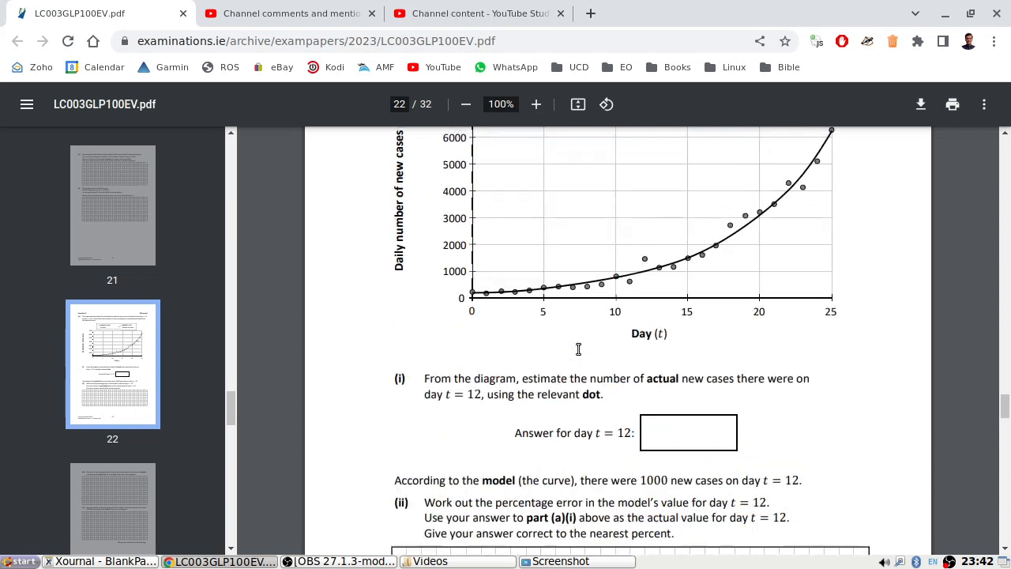
{"action": "left_click", "coordinate": [560, 561]}
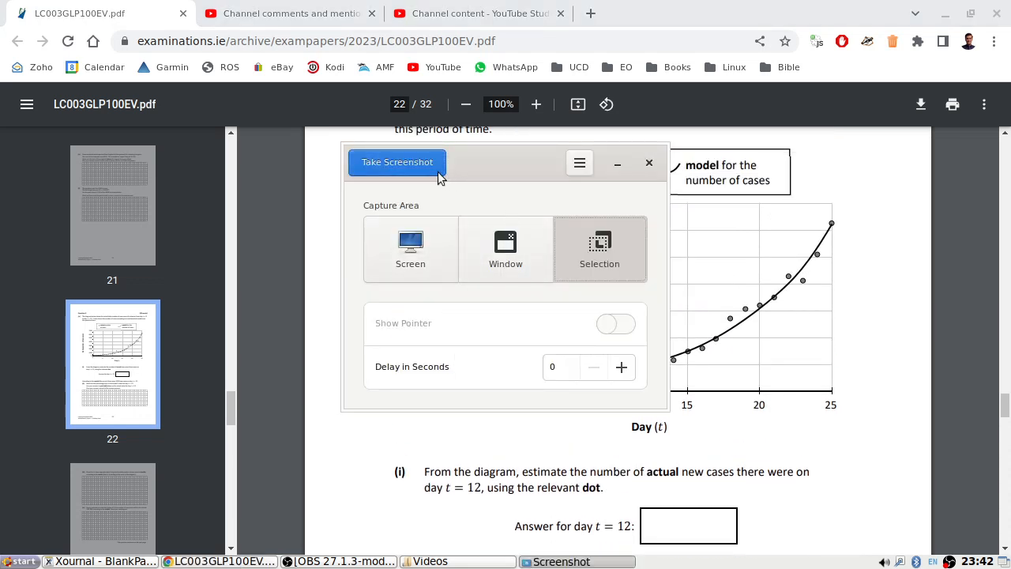
{"action": "left_click", "coordinate": [397, 162]}
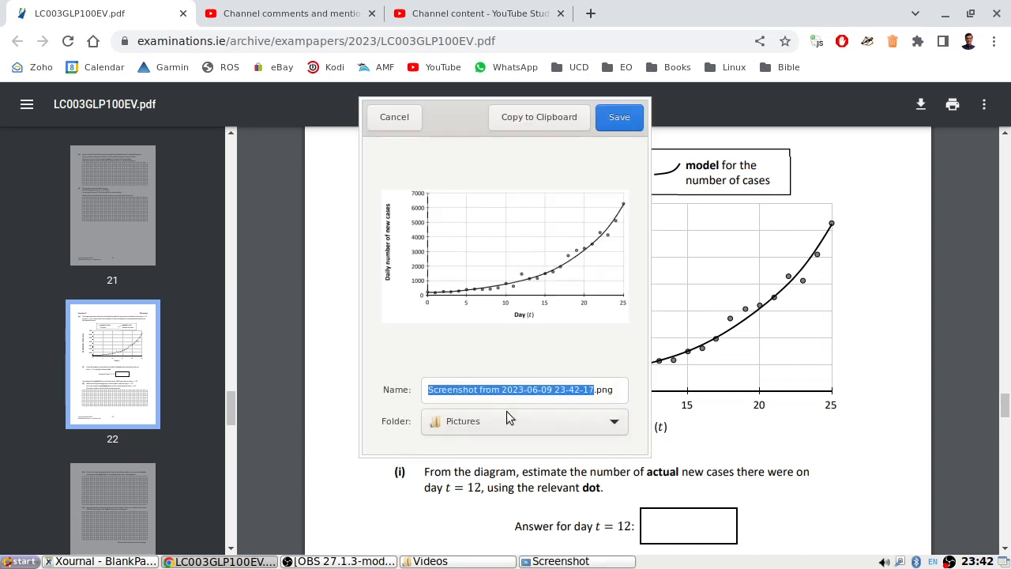
{"action": "left_click", "coordinate": [394, 117]}
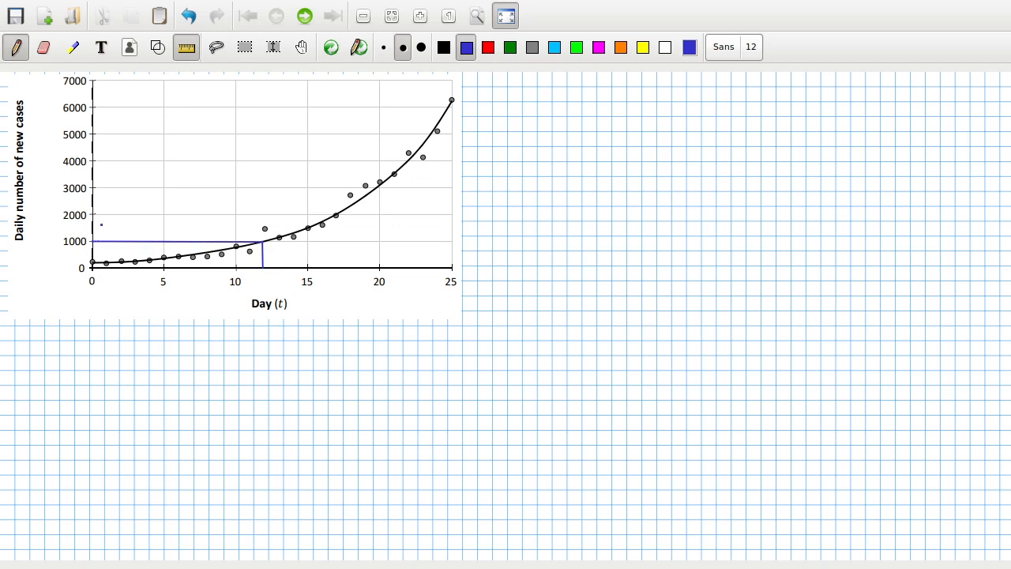
Mark day 12 on the graph with blue and red ruler lines, then write 'i 1500' in black.
{"action": "left_click", "coordinate": [443, 47]}
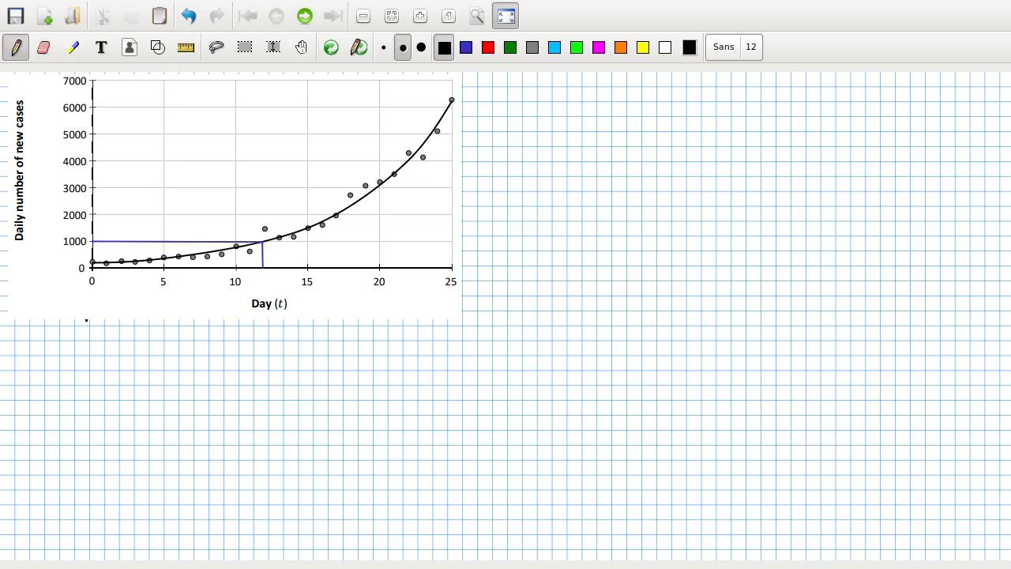
{"action": "left_click", "coordinate": [220, 561]}
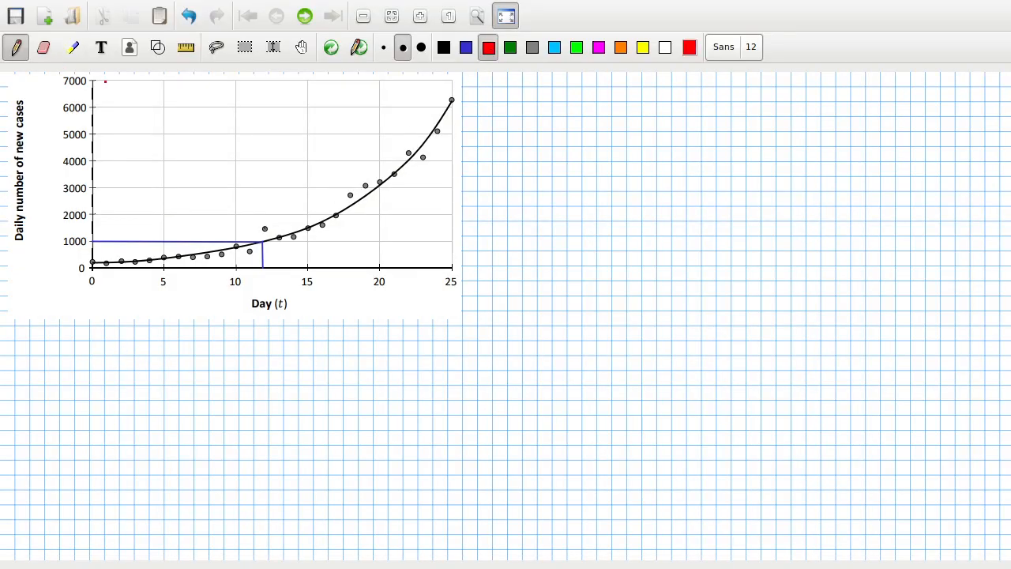
{"action": "left_click", "coordinate": [185, 46]}
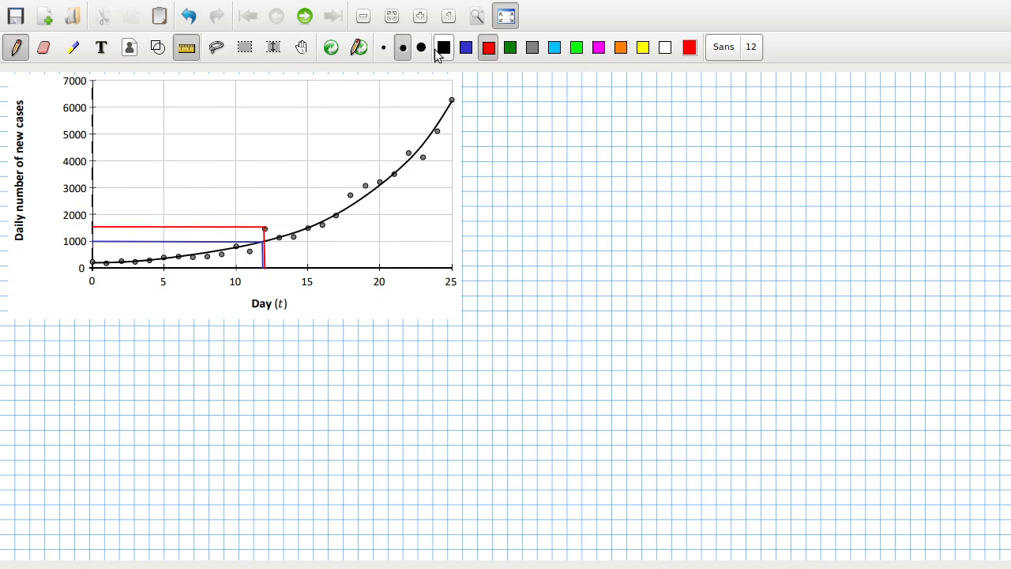
{"action": "left_click", "coordinate": [42, 47]}
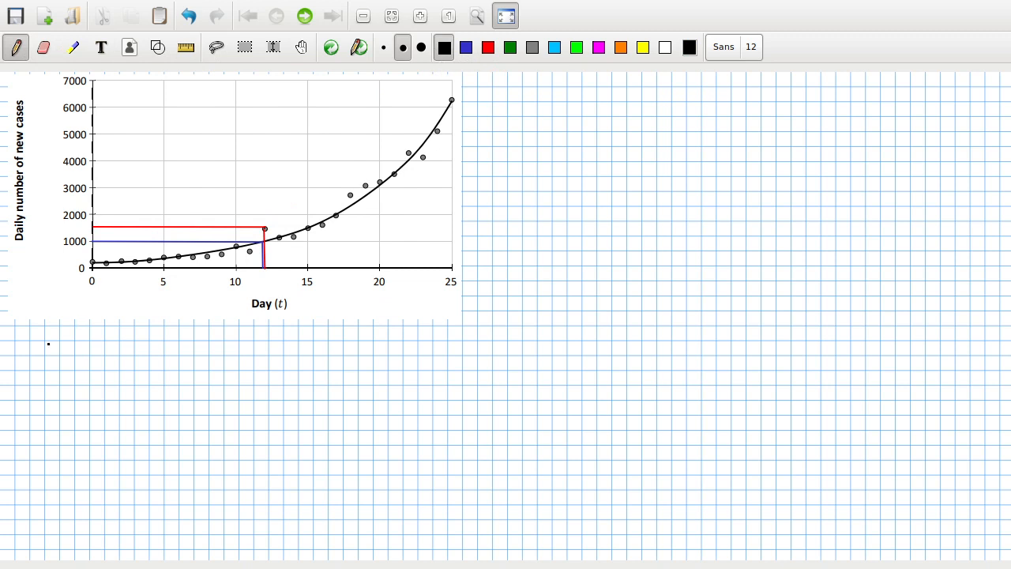
{"action": "type", "text": "1500"}
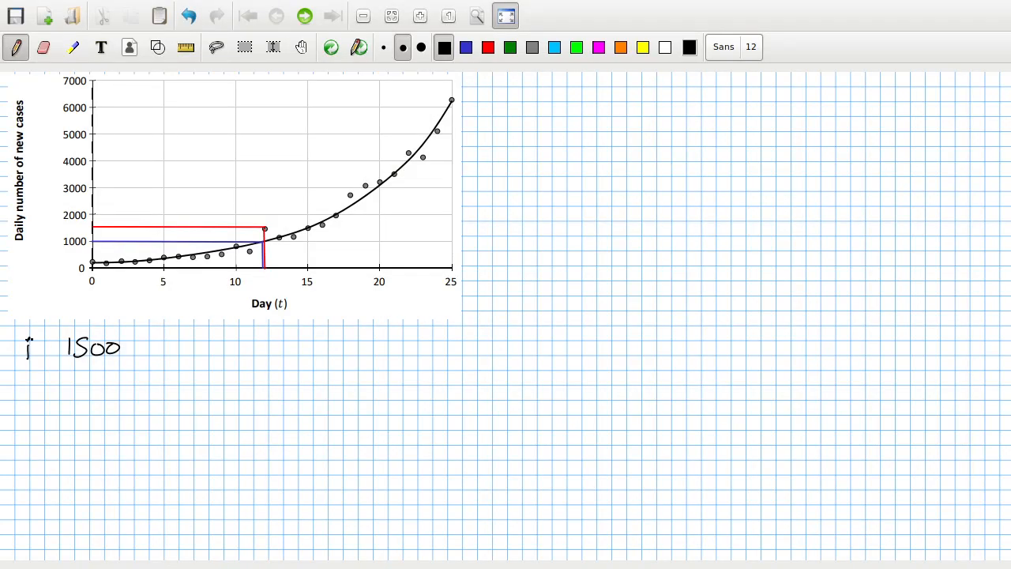
Bring the Chrome exam PDF forward at Question 9 parts (i) and (ii).
{"action": "left_click", "coordinate": [220, 560]}
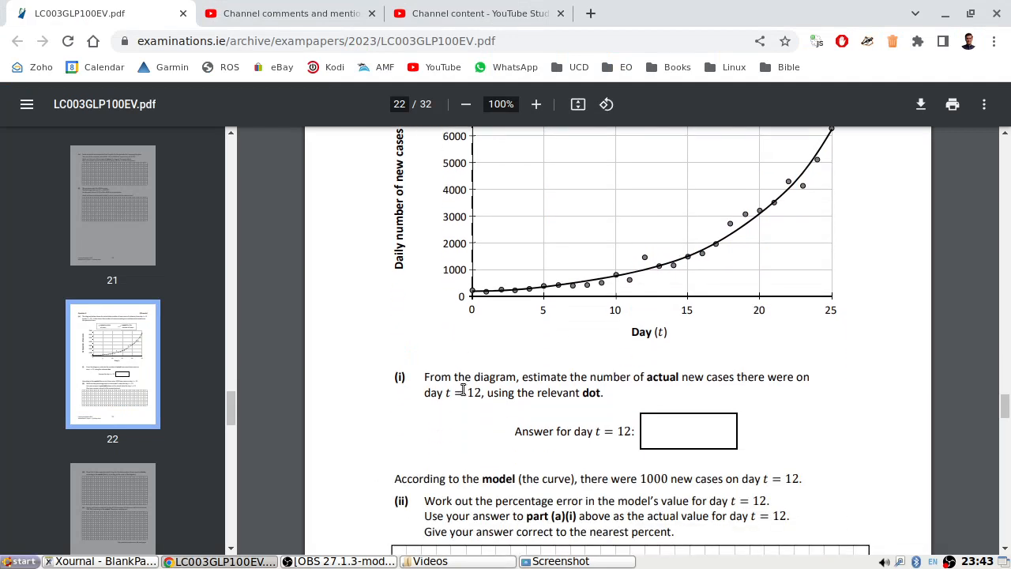
{"action": "mouse_move", "coordinate": [426, 391]}
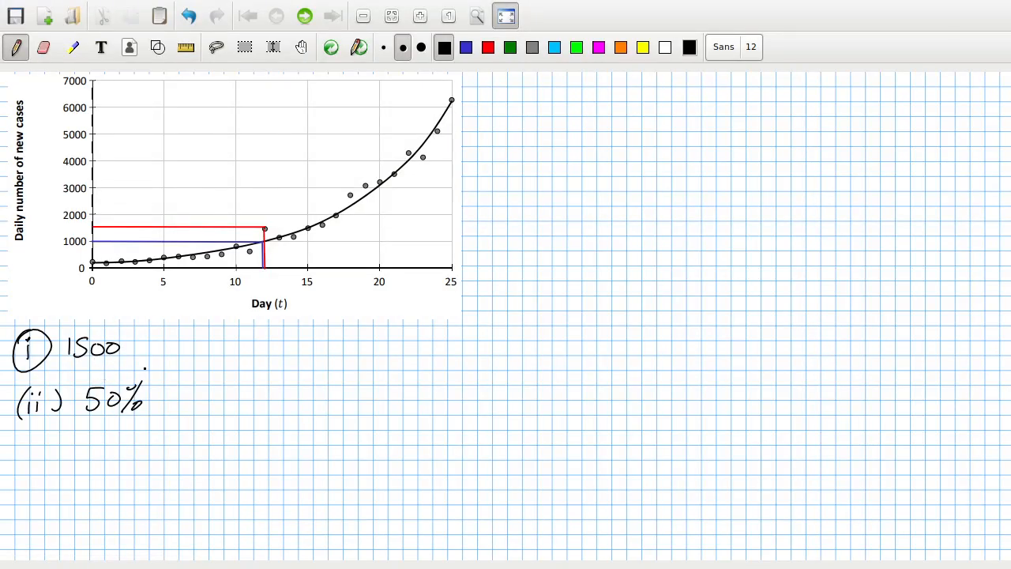
Switch back to the exam PDF showing part (ii)'s empty answer grid.
{"action": "key", "text": "alt+Tab"}
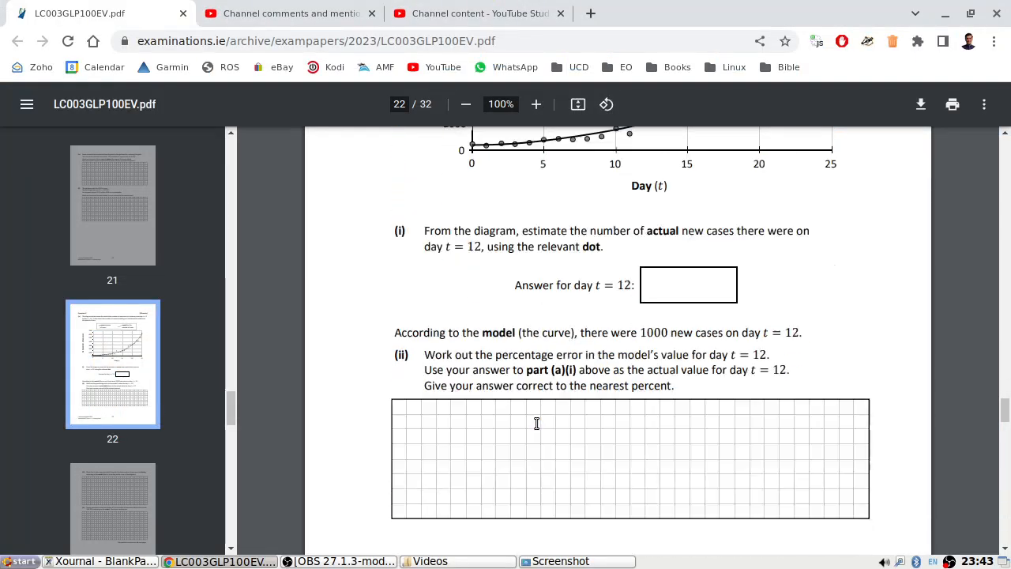
Scroll the exam PDF to page 23 to read part (iii).
{"action": "scroll", "scroll_direction": "down", "scroll_amount": 3}
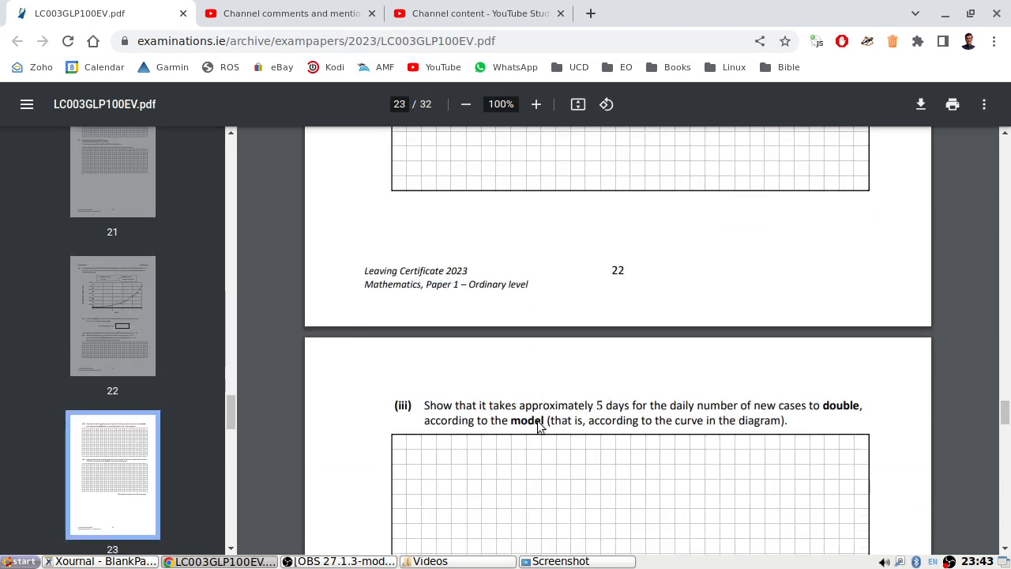
{"action": "scroll", "scroll_direction": "down", "scroll_amount": 3}
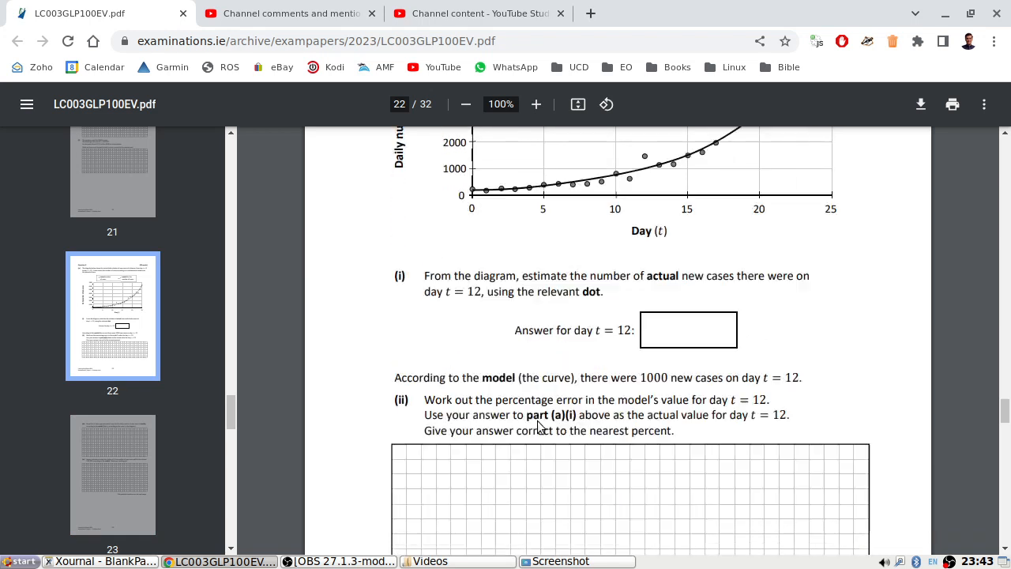
{"action": "scroll", "scroll_direction": "down", "scroll_amount": 3}
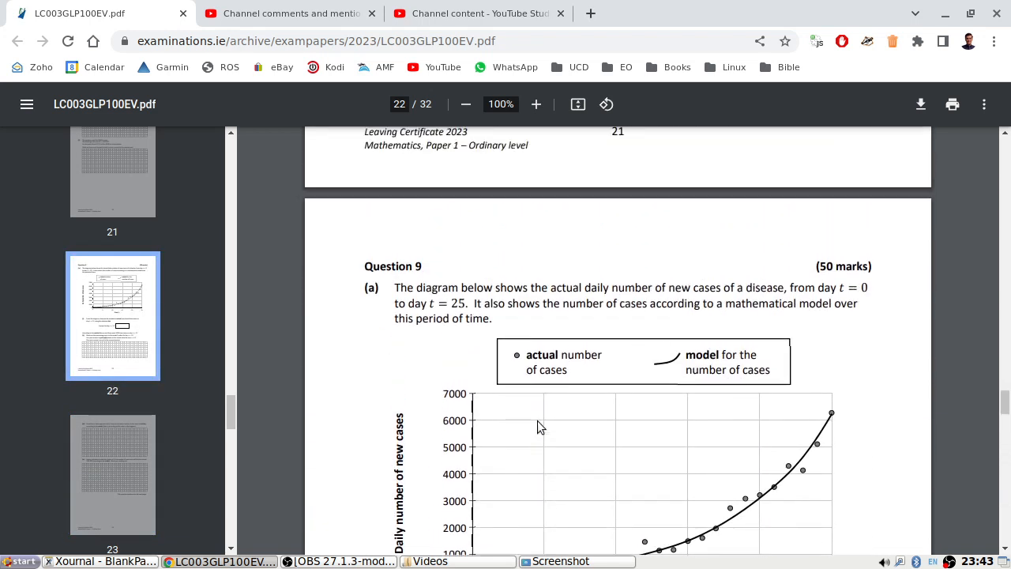
{"action": "scroll", "scroll_direction": "down", "scroll_amount": 3}
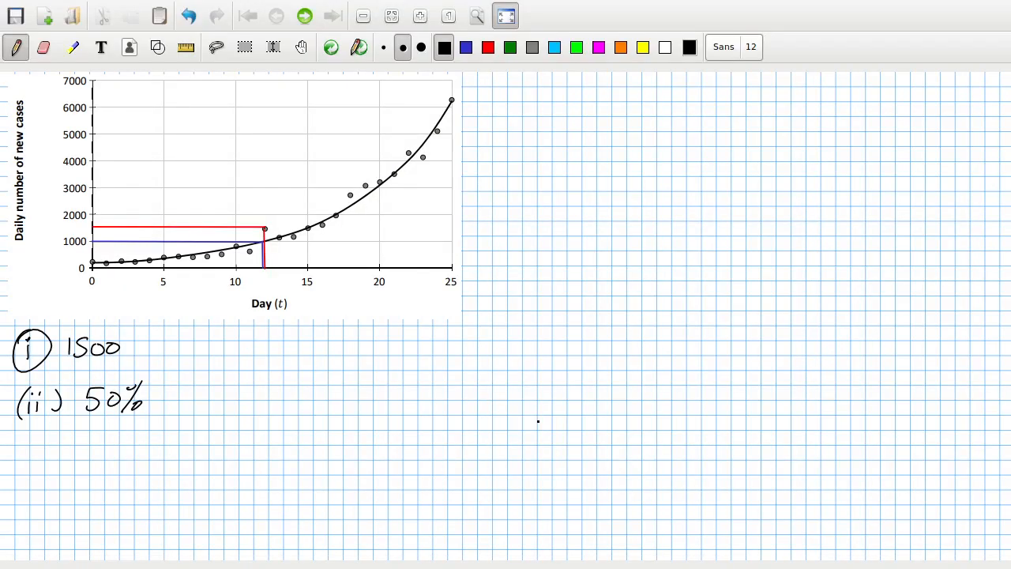
Handwrite in green day 15: 1500, day 20: 3000 and 'Extra 5 days always doubles'.
{"action": "left_click", "coordinate": [510, 46]}
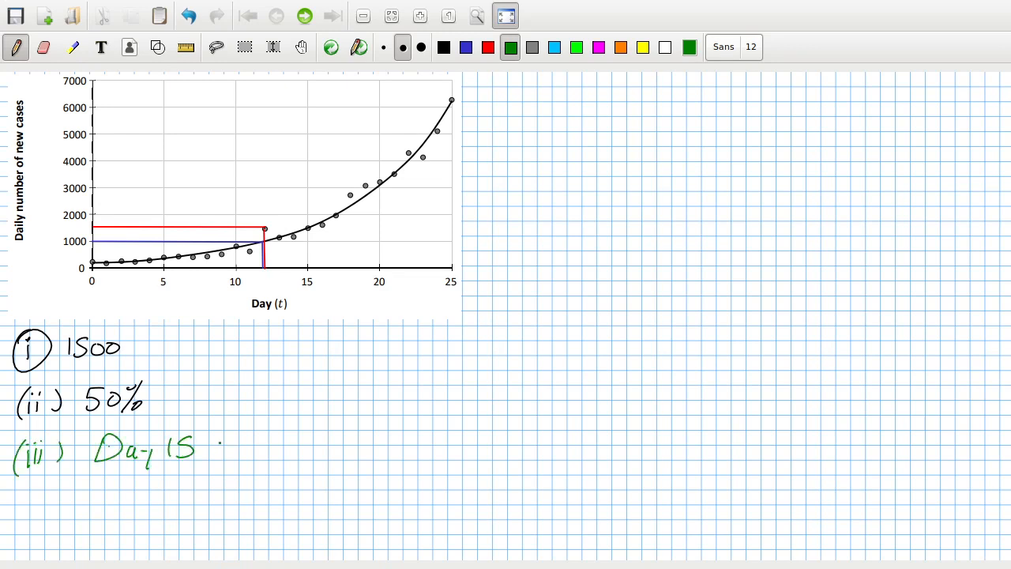
{"action": "type", "text": "?"}
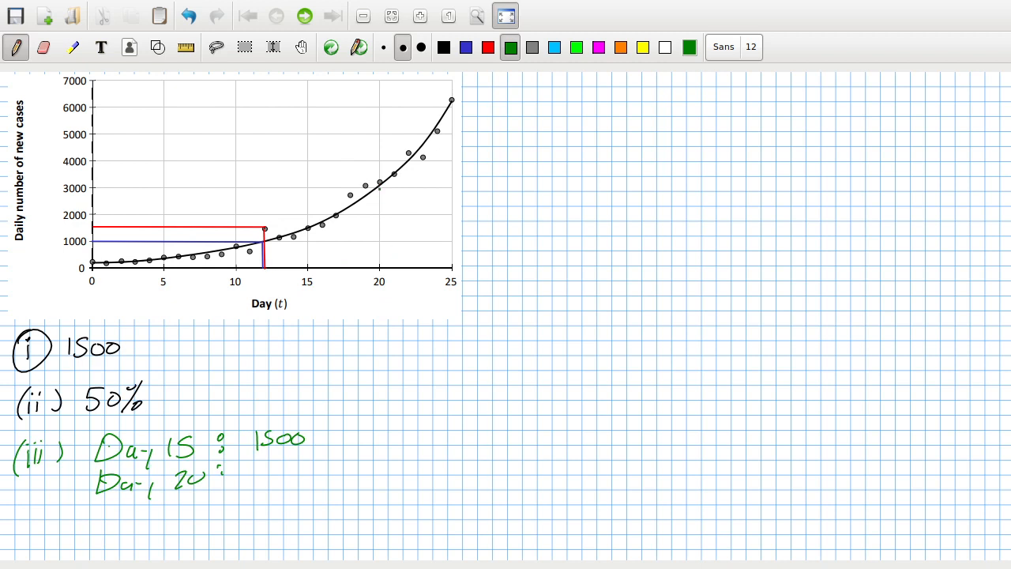
{"action": "type", "text": "30."}
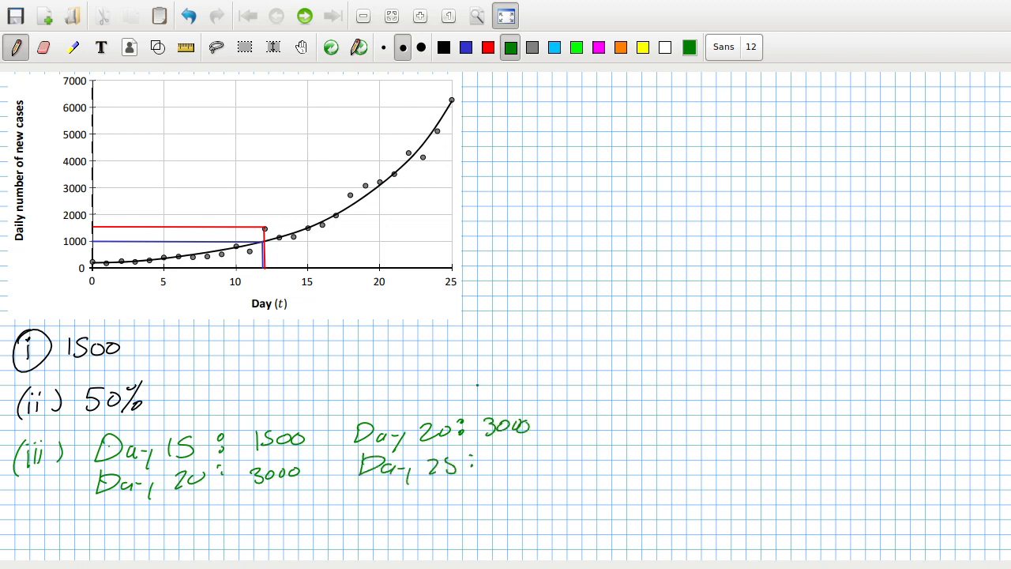
{"action": "type", "text": "6"}
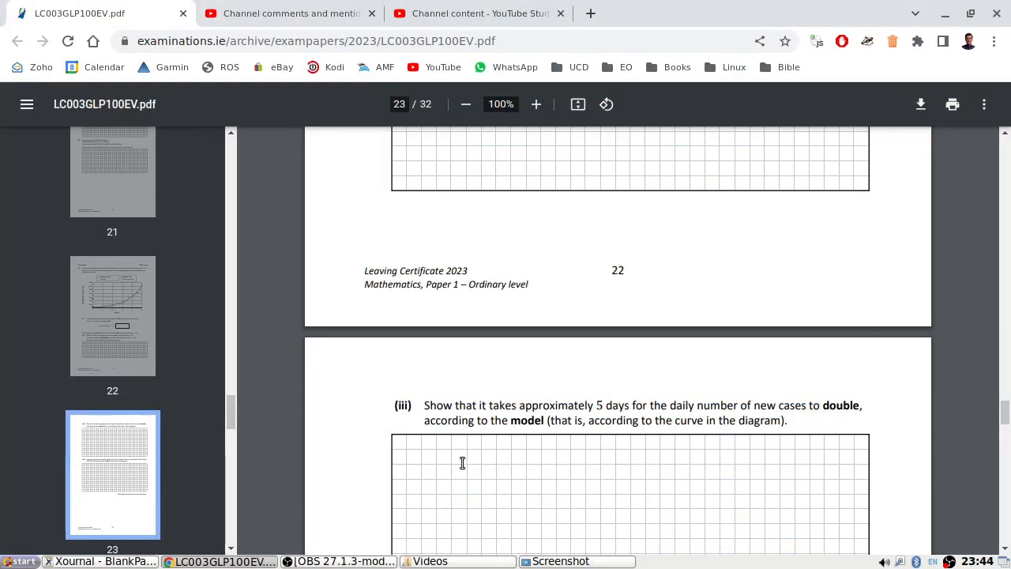
Scroll the exam PDF down to part (iv) about reaching 100 000 daily cases.
{"action": "scroll", "scroll_direction": "down", "scroll_amount": 3}
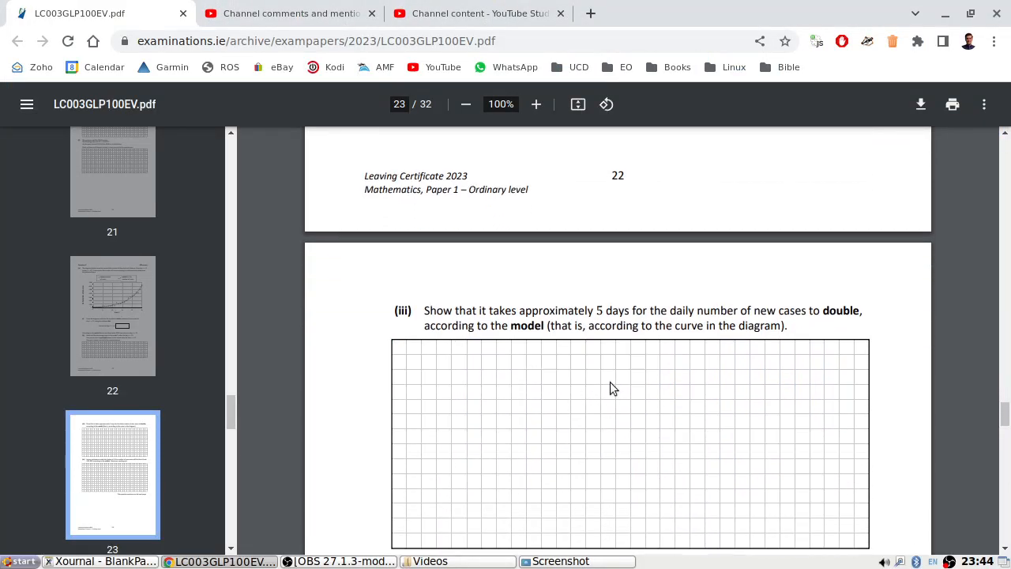
{"action": "scroll", "scroll_direction": "down", "scroll_amount": 3}
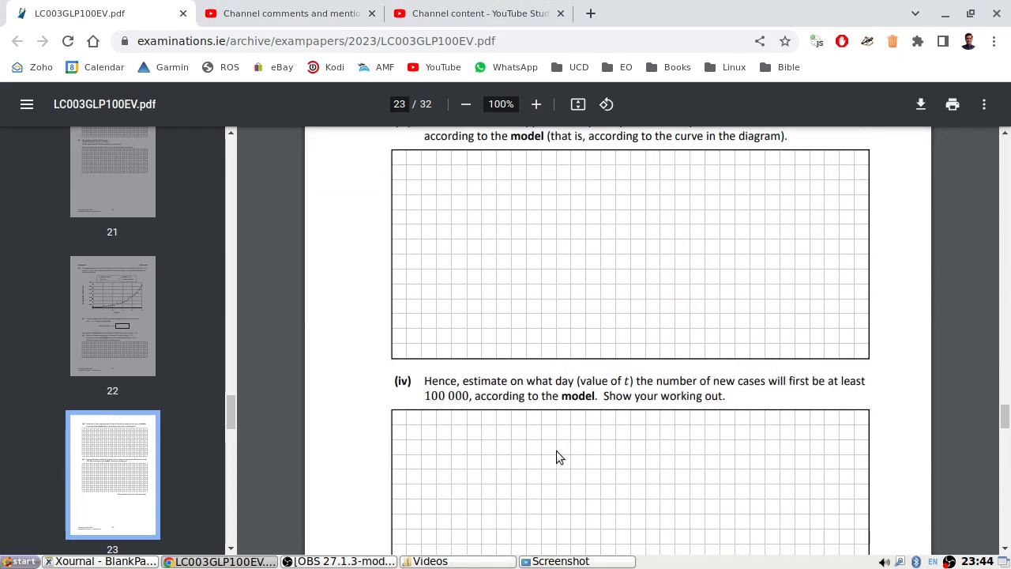
{"action": "mouse_move", "coordinate": [536, 419]}
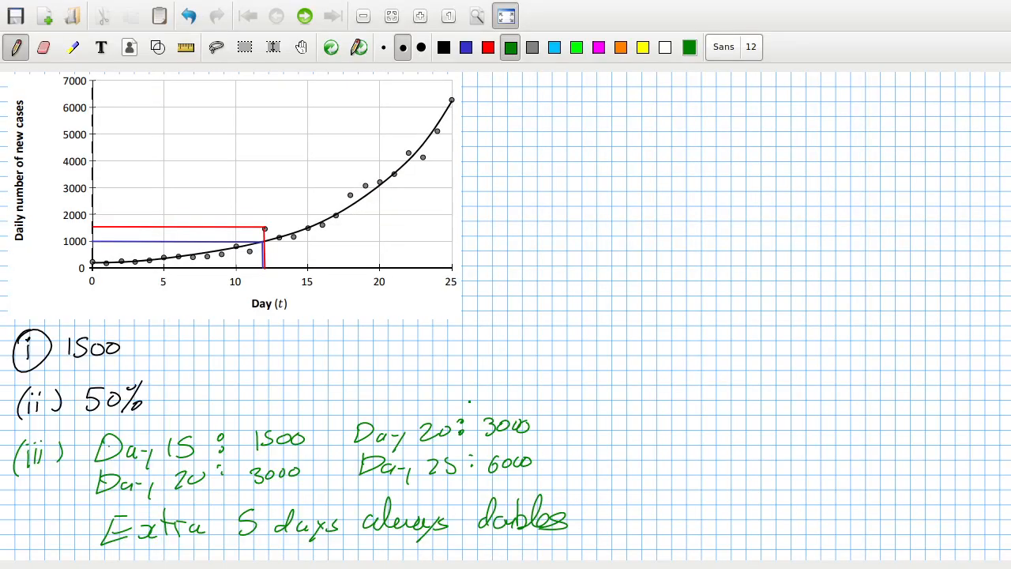
In blue, write part (iv) doubling from day 25's 6000 to 96 000 and 'About day 46?'.
{"action": "left_click", "coordinate": [466, 48]}
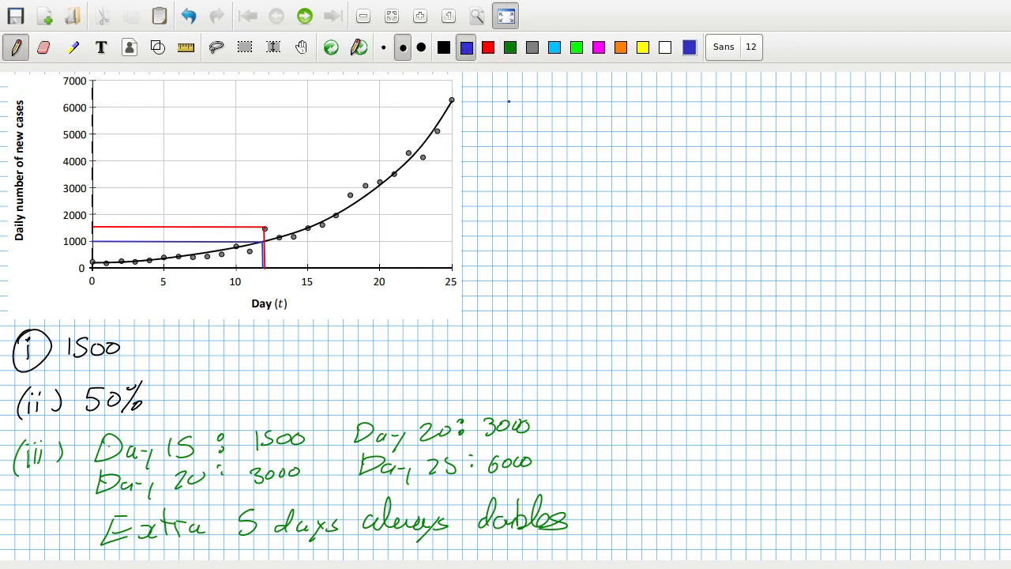
{"action": "type", "text": "(iv) Day 25 : 6"}
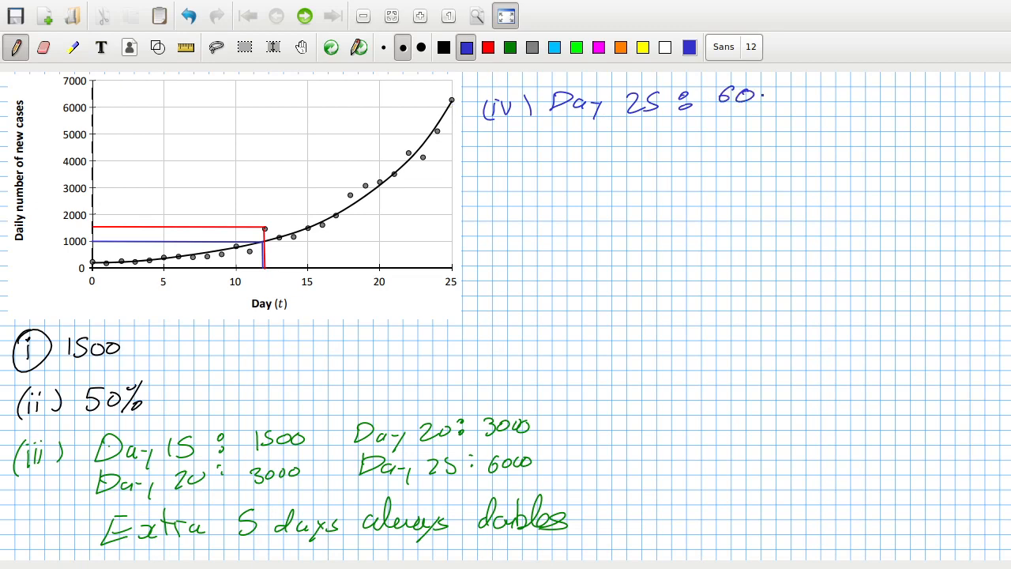
{"action": "type", "text": "000"}
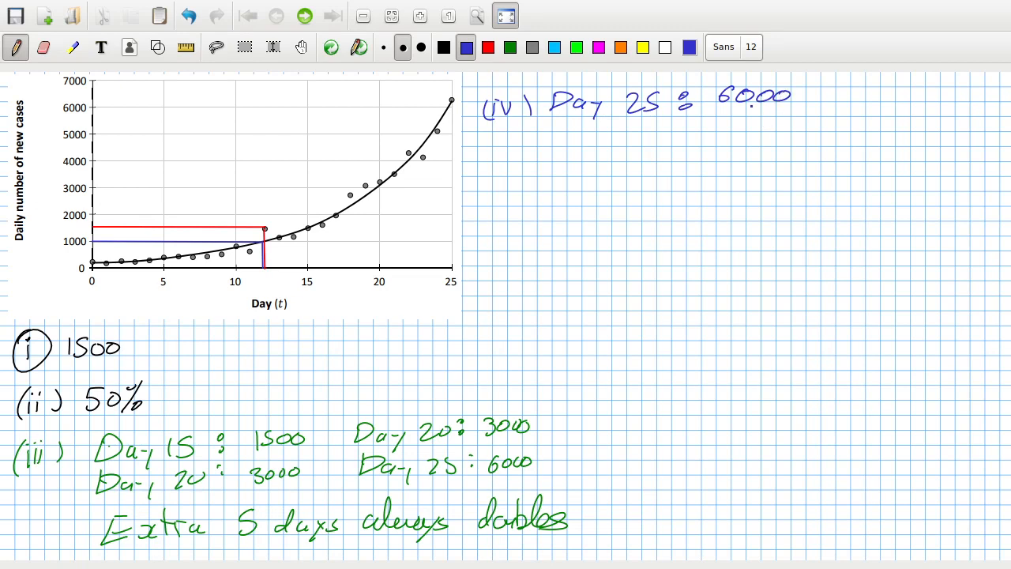
{"action": "type", "text": "30 :"}
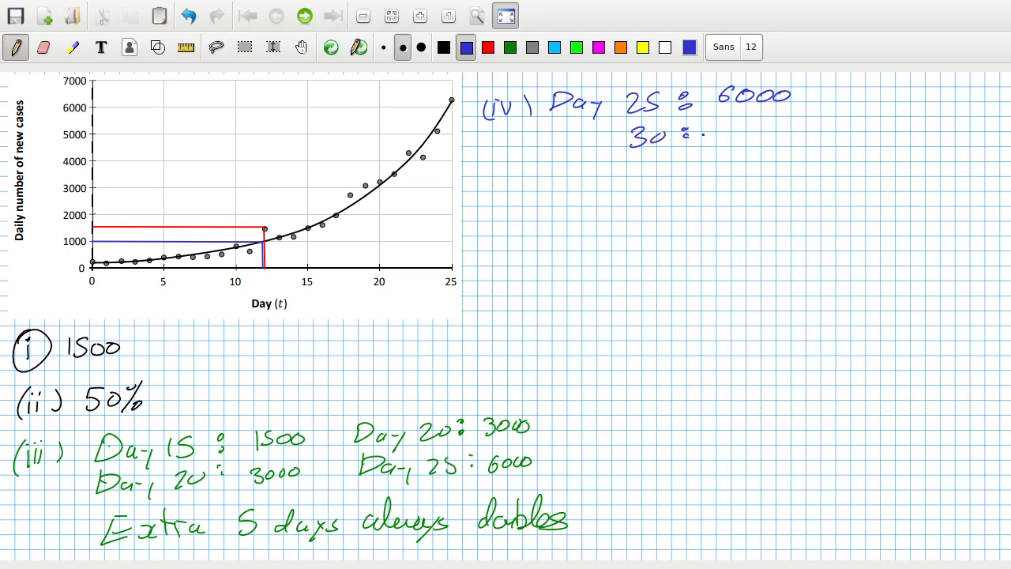
{"action": "type", "text": "12000"}
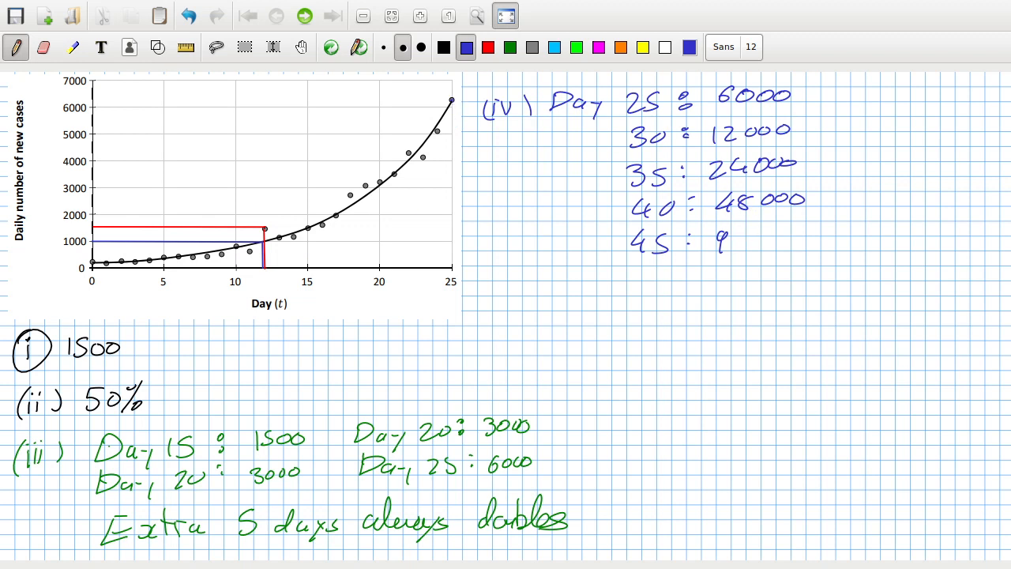
{"action": "left_click", "coordinate": [420, 210]}
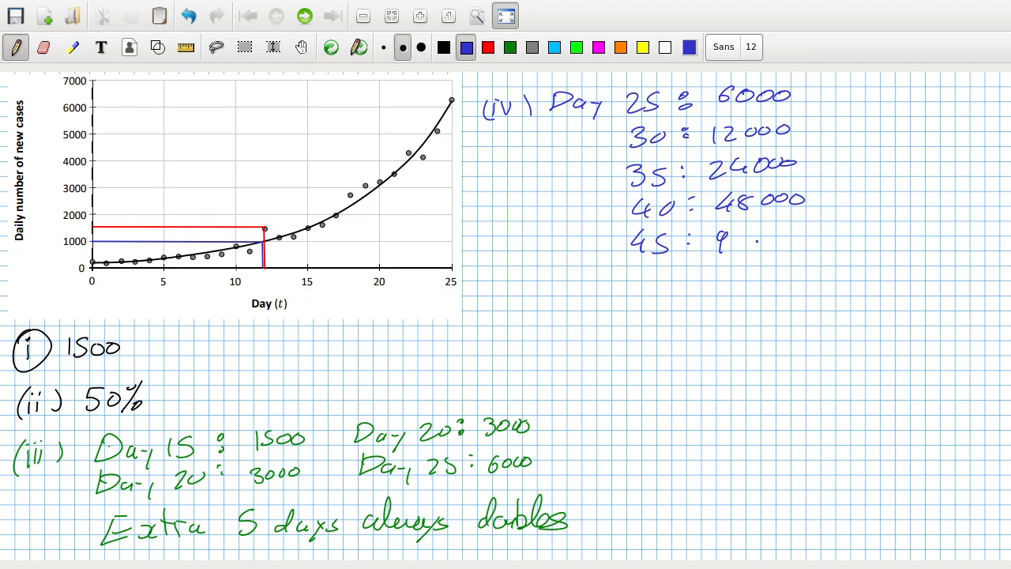
{"action": "type", "text": "600"}
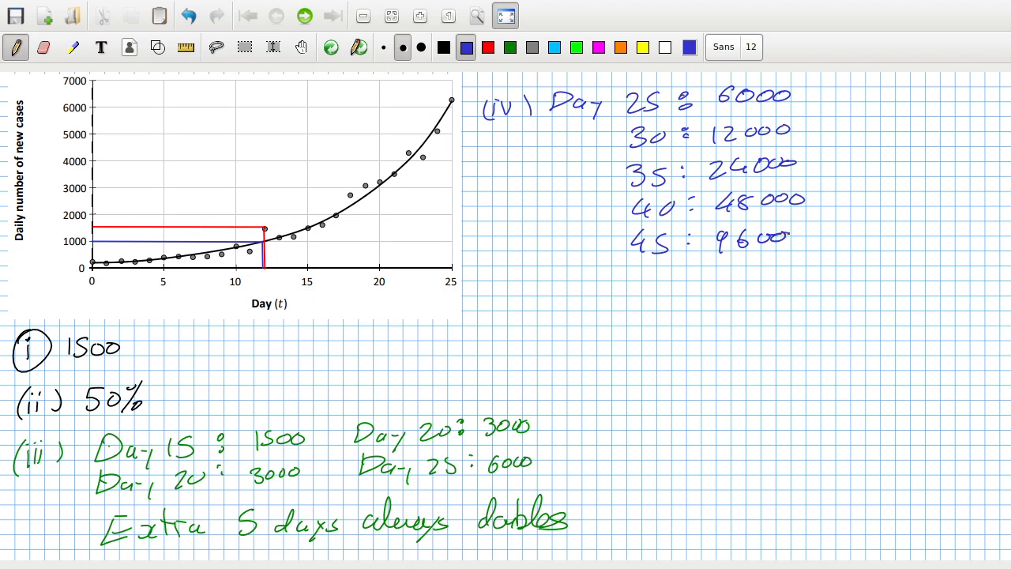
{"action": "left_click_drag", "start_coordinate": [628, 292], "coordinate": [647, 268]}
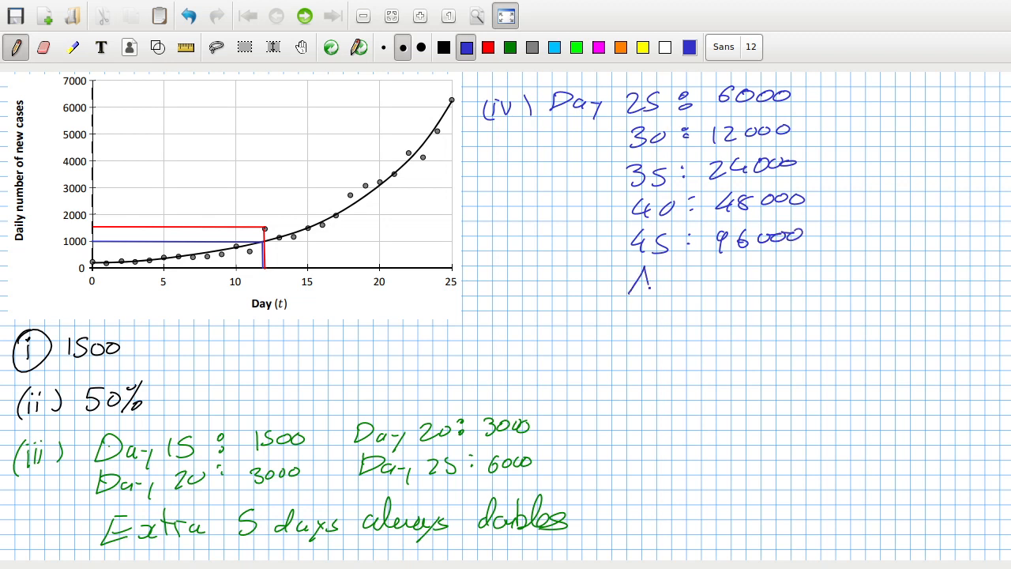
{"action": "left_click_drag", "start_coordinate": [628, 285], "coordinate": [703, 284]}
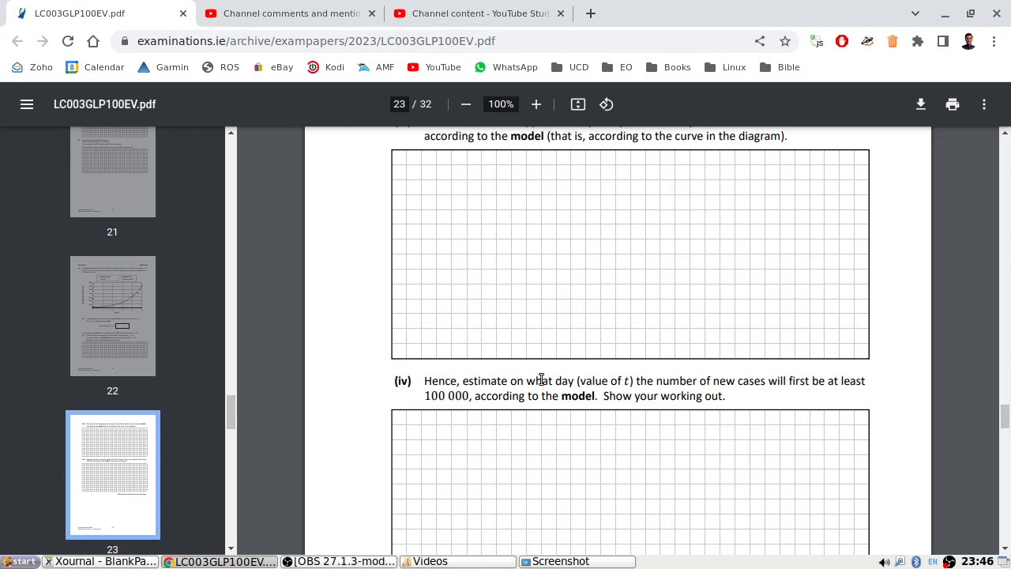
Highlight 'estimate', then screenshot the part (b) D(t) table on page 24.
{"action": "double_click", "coordinate": [484, 381]}
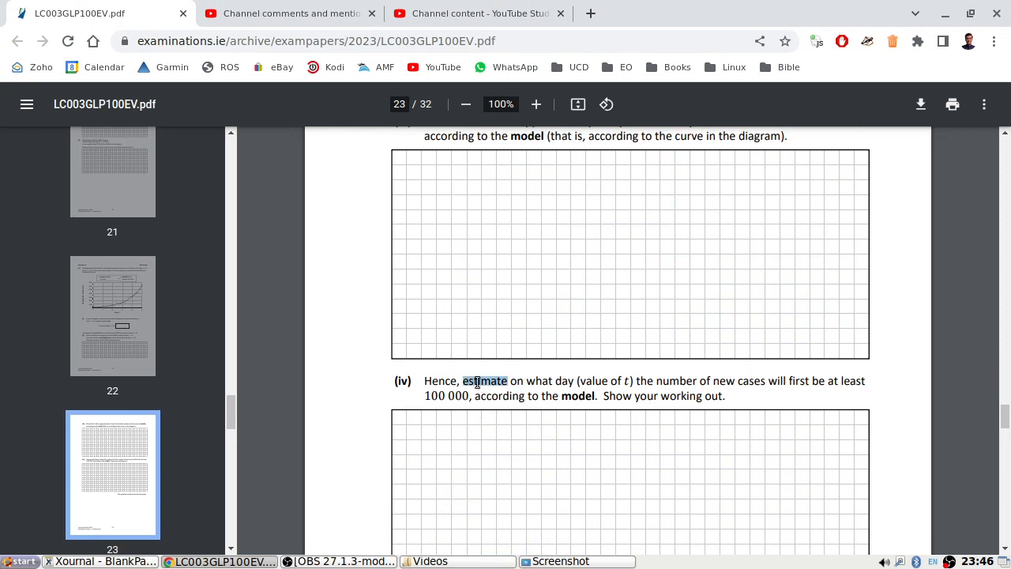
{"action": "scroll", "scroll_direction": "down", "scroll_amount": 3}
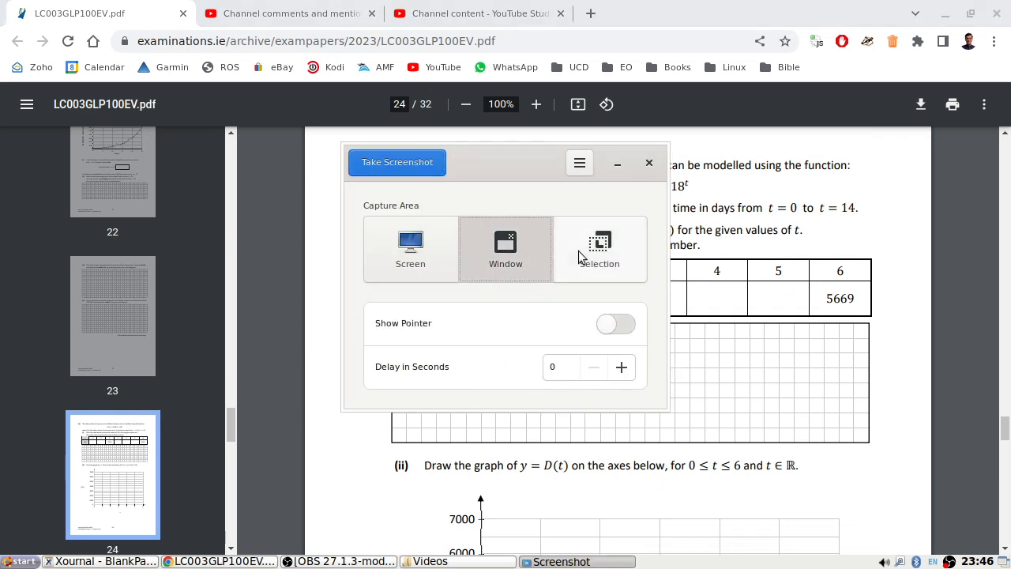
{"action": "left_click", "coordinate": [649, 163]}
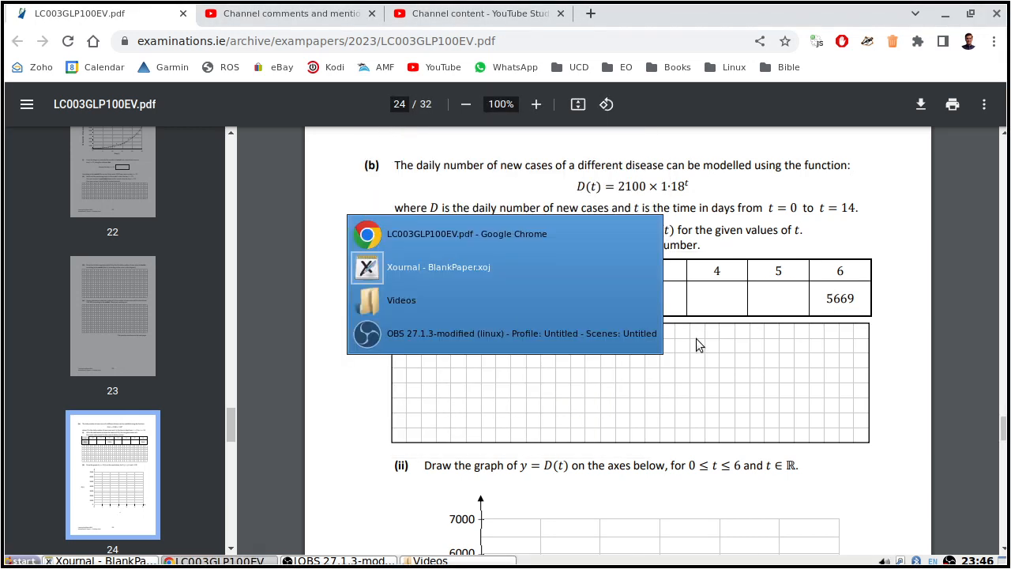
{"action": "left_click", "coordinate": [438, 266]}
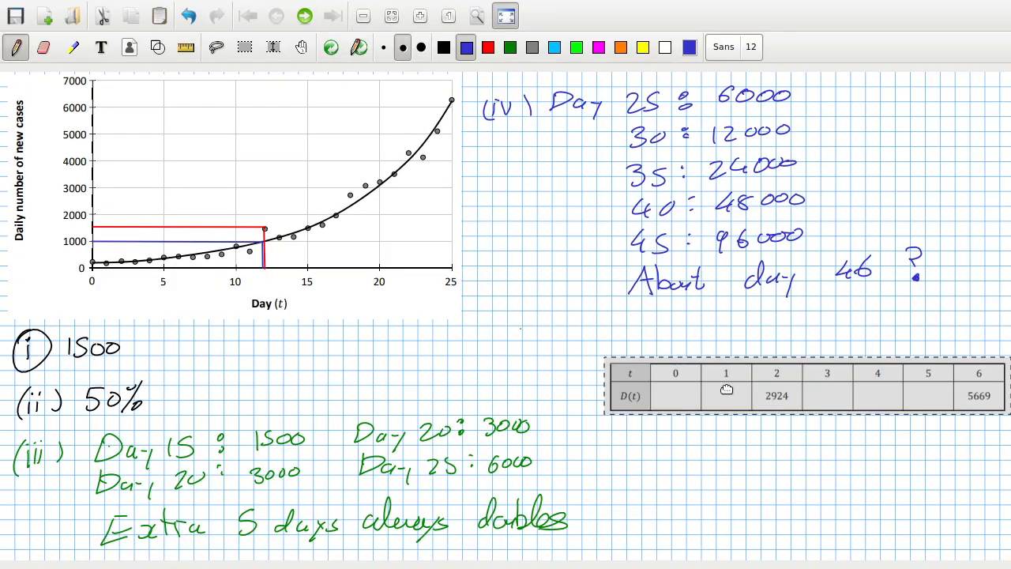
Drag the pasted D(t) table up beside the part (iv) answers and deselect it.
{"action": "left_click_drag", "start_coordinate": [801, 383], "coordinate": [802, 343]}
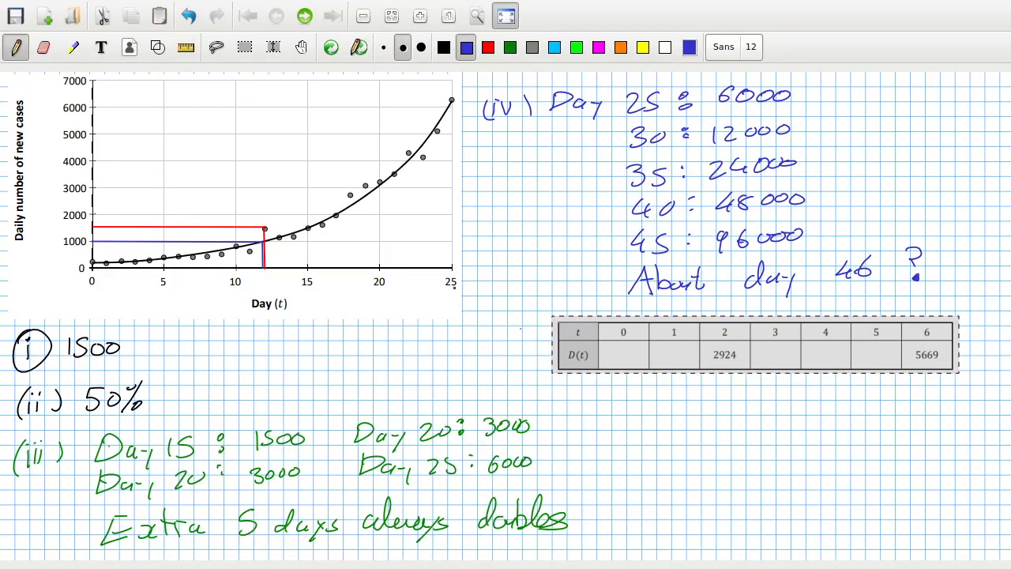
{"action": "left_click", "coordinate": [221, 560]}
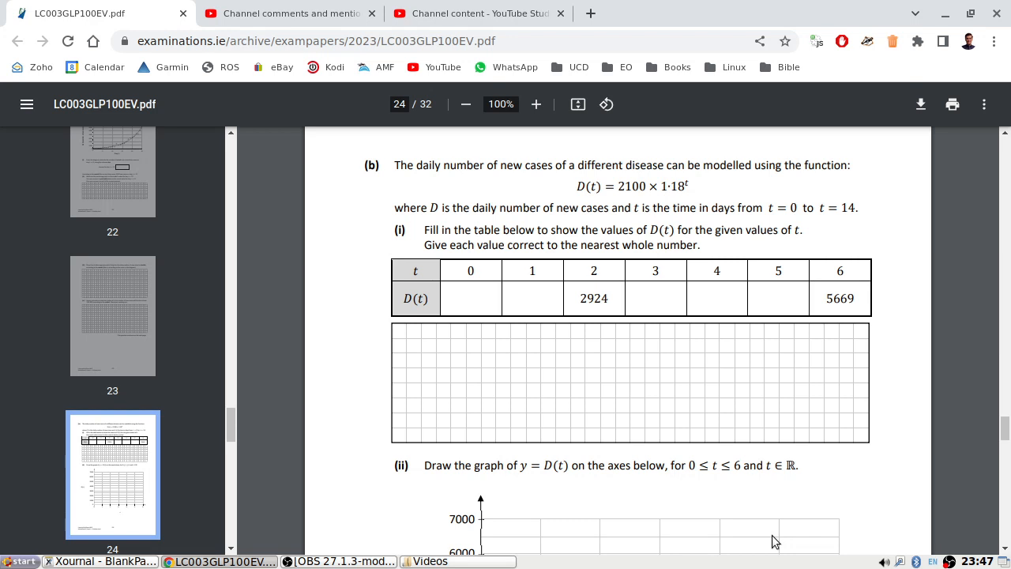
Handwrite 2100 and 2476 into the first blank cells of the D(t) table.
{"action": "left_click", "coordinate": [99, 561]}
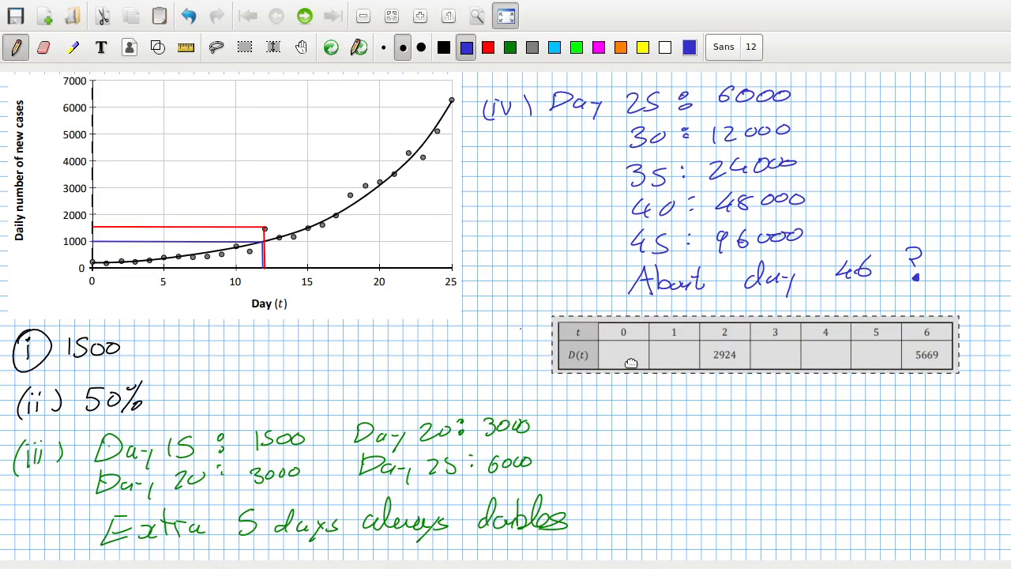
{"action": "type", "text": "2100"}
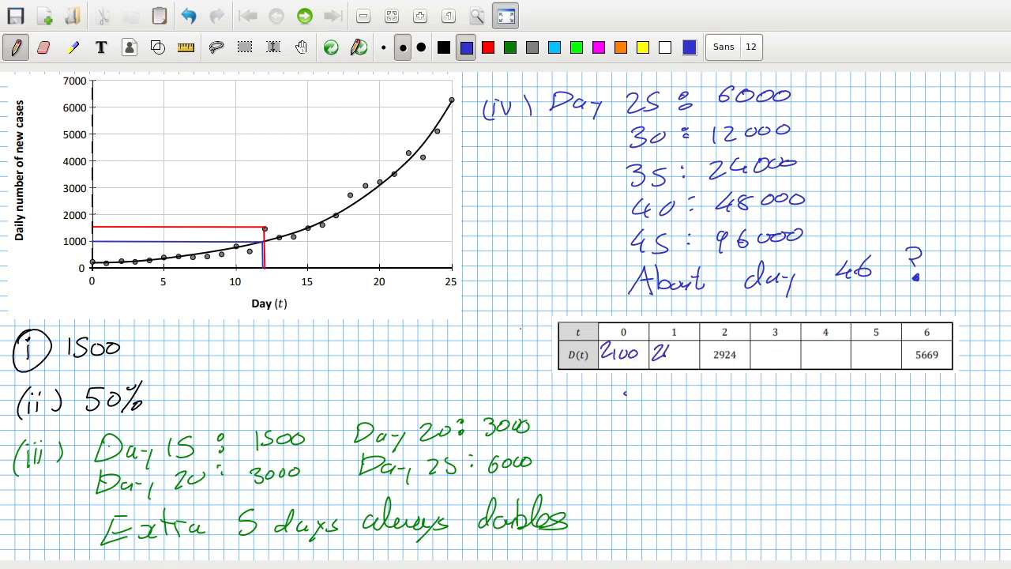
{"action": "type", "text": "2476"}
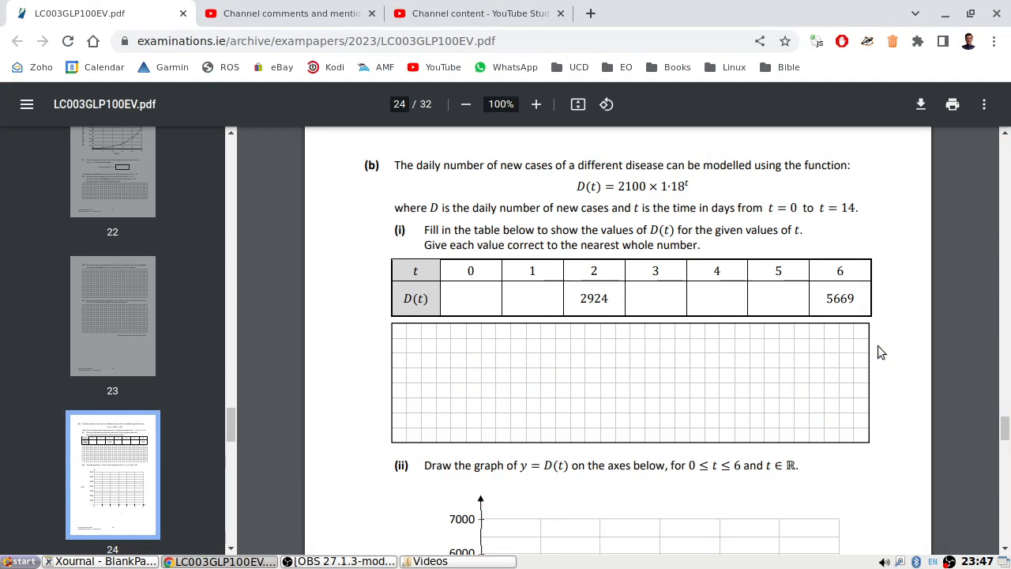
Screenshot the blank part (ii) D(t) axes and copy the image to the clipboard.
{"action": "scroll", "scroll_direction": "down", "scroll_amount": 3}
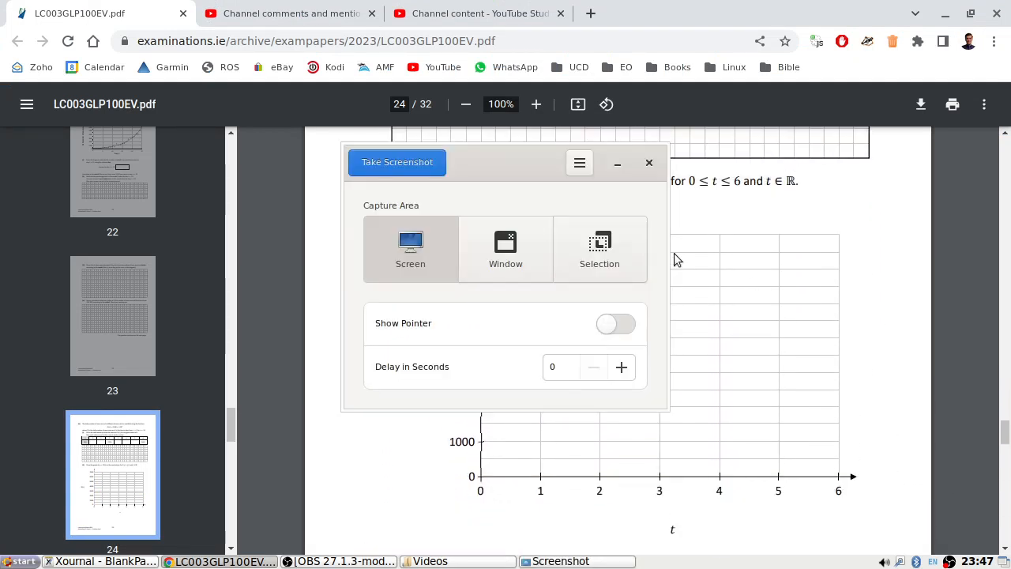
{"action": "left_click", "coordinate": [648, 163]}
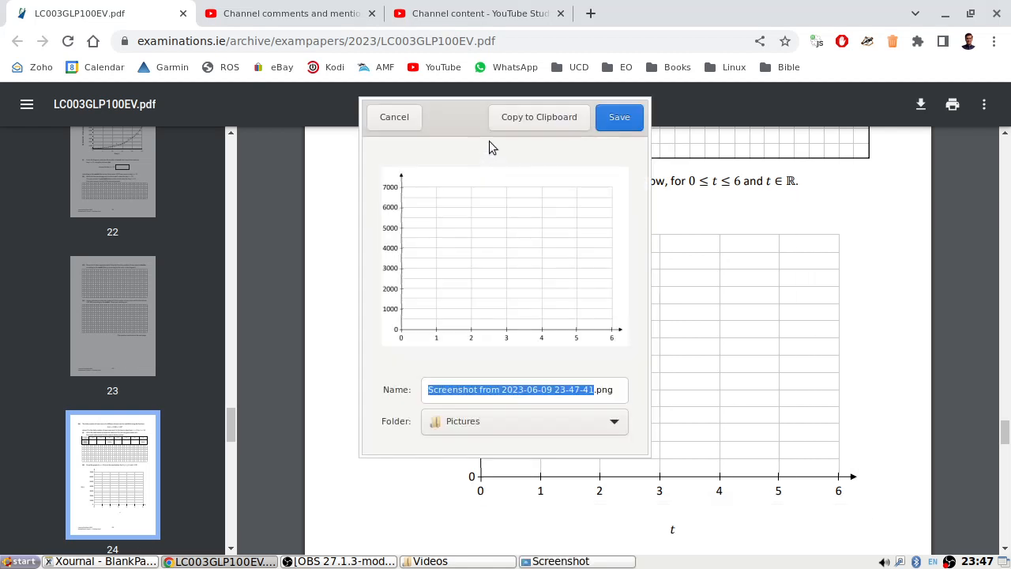
{"action": "left_click", "coordinate": [394, 117]}
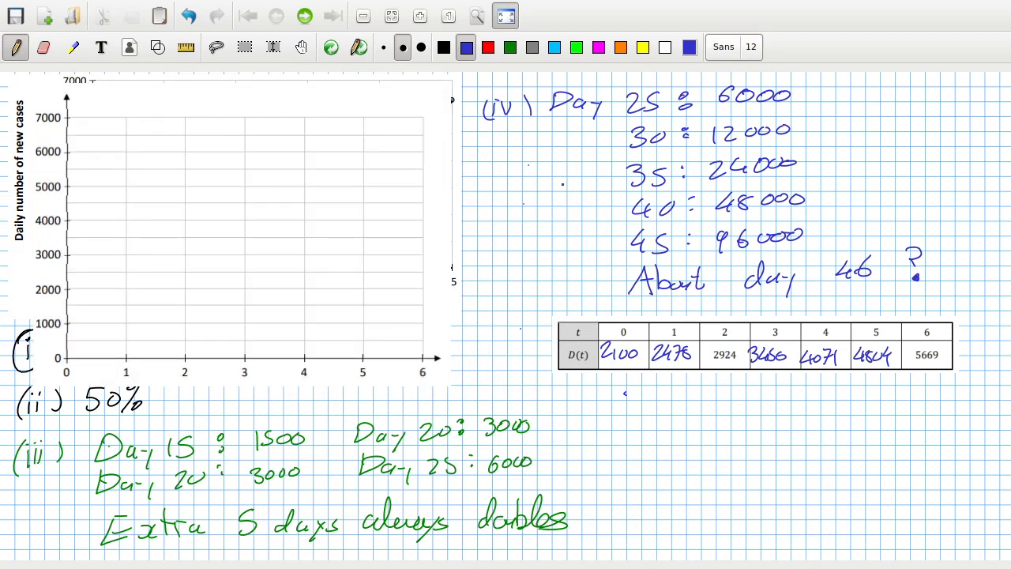
Plot the D(t) points in red (2100, 2476, 2924, 4804, 5669) and begin the curve.
{"action": "left_click", "coordinate": [488, 46]}
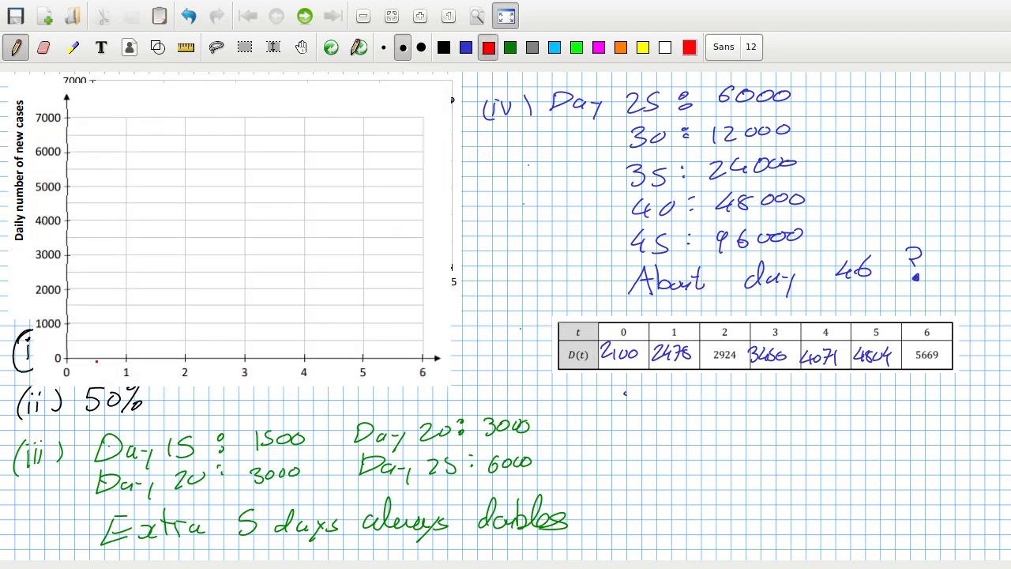
{"action": "left_click", "coordinate": [66, 279]}
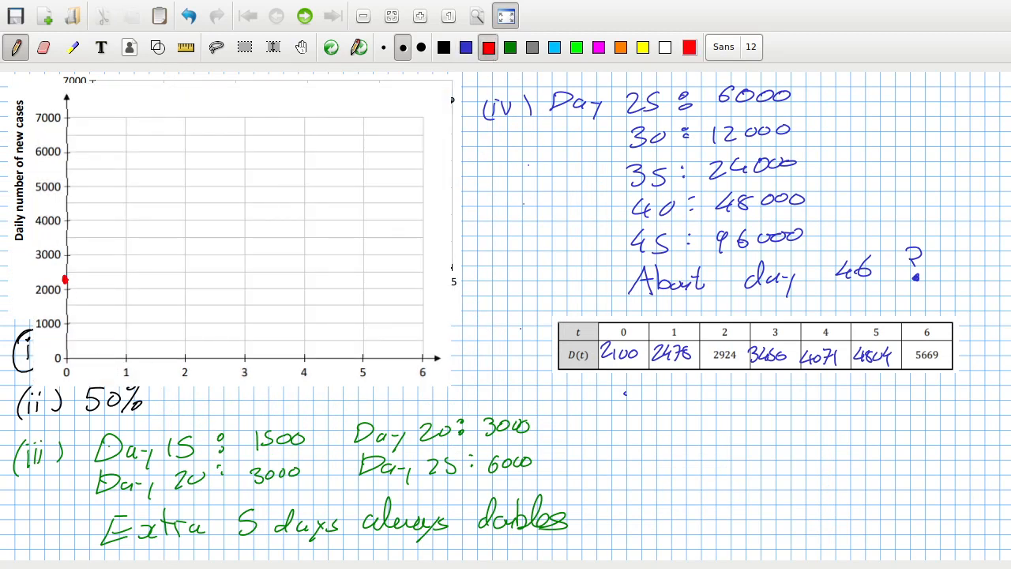
{"action": "left_click", "coordinate": [131, 275]}
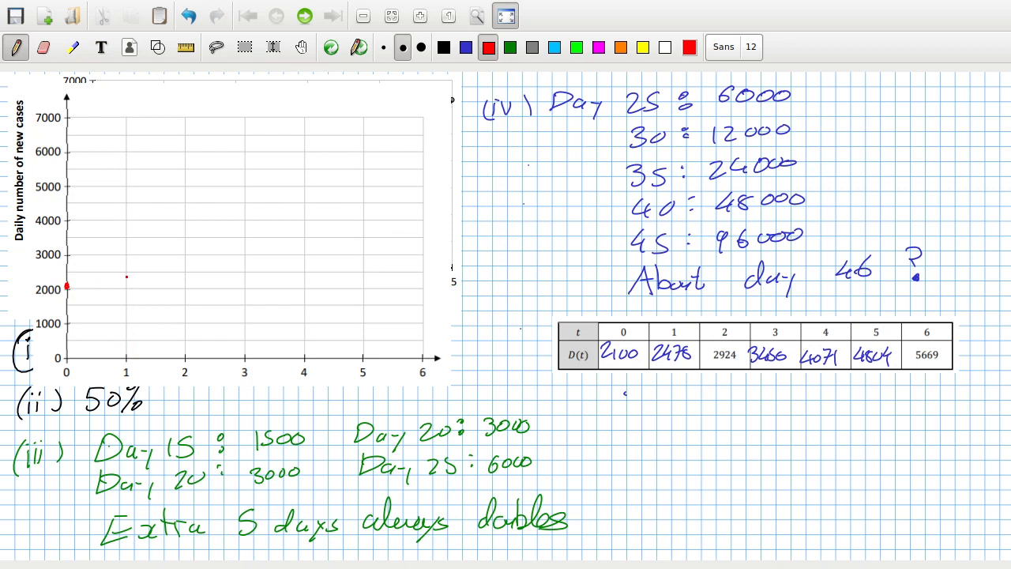
{"action": "left_click", "coordinate": [124, 276]}
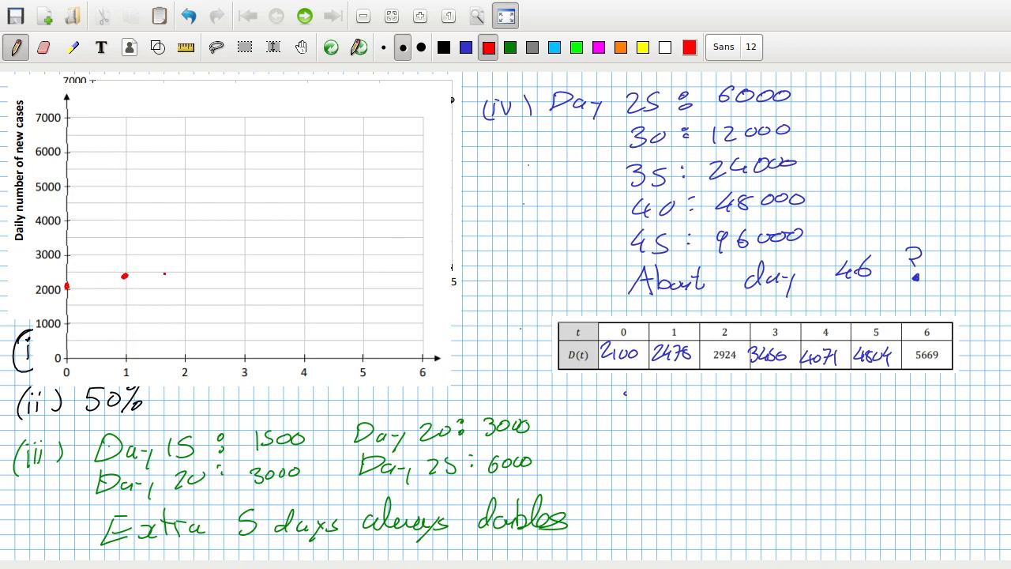
{"action": "left_click", "coordinate": [185, 259]}
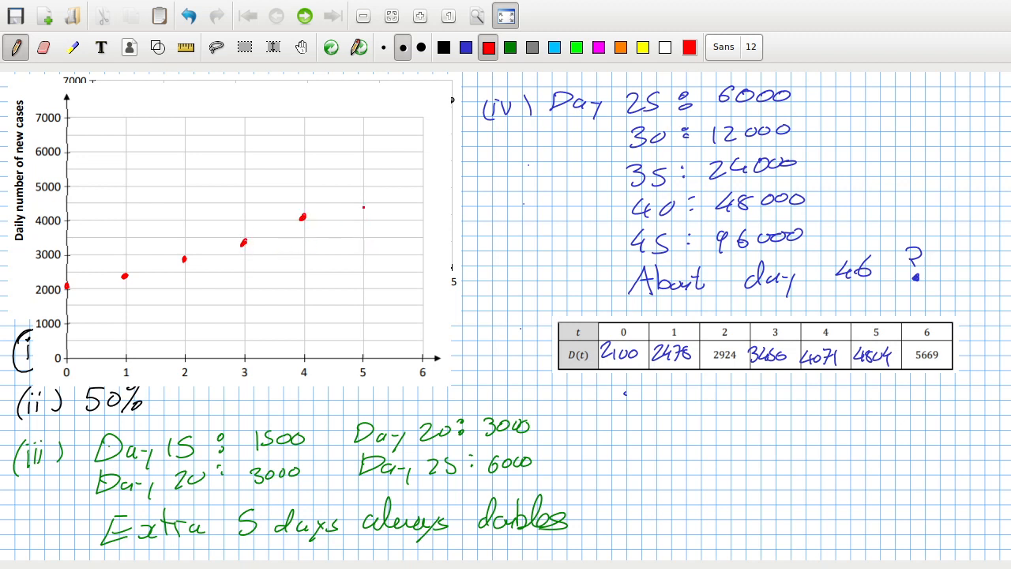
{"action": "left_click", "coordinate": [362, 193]}
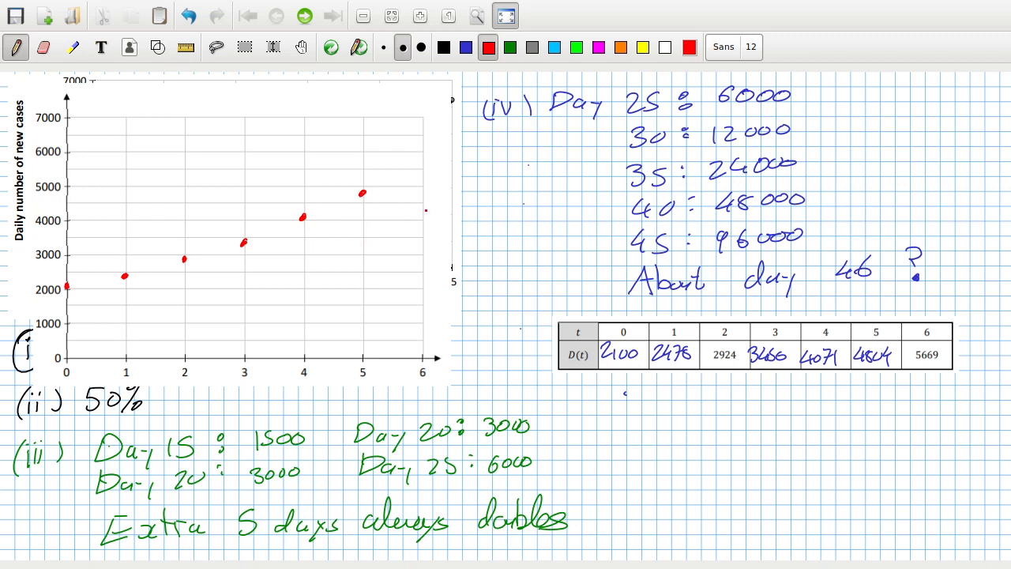
{"action": "left_click", "coordinate": [420, 160]}
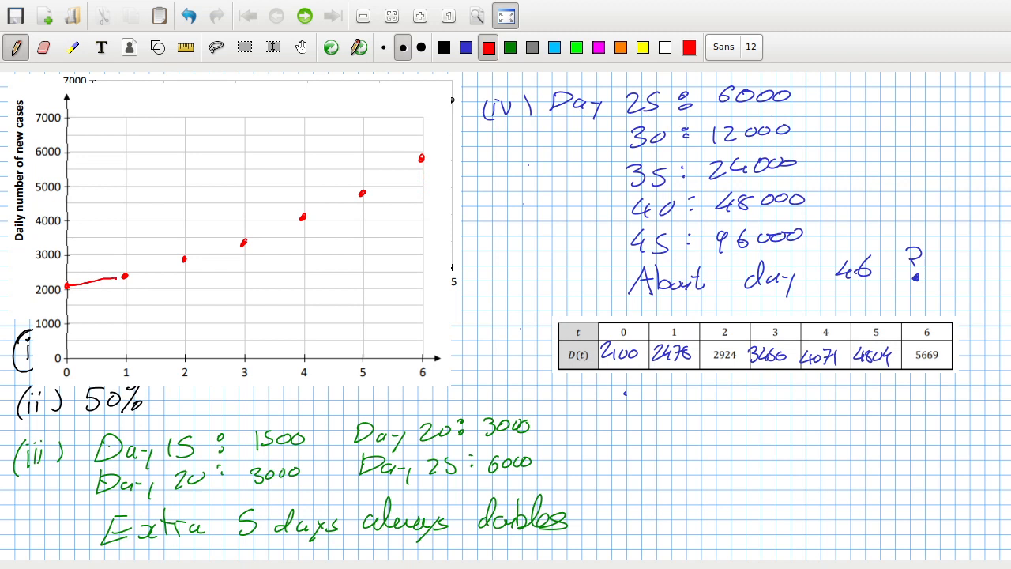
{"action": "left_click_drag", "start_coordinate": [118, 276], "coordinate": [347, 201]}
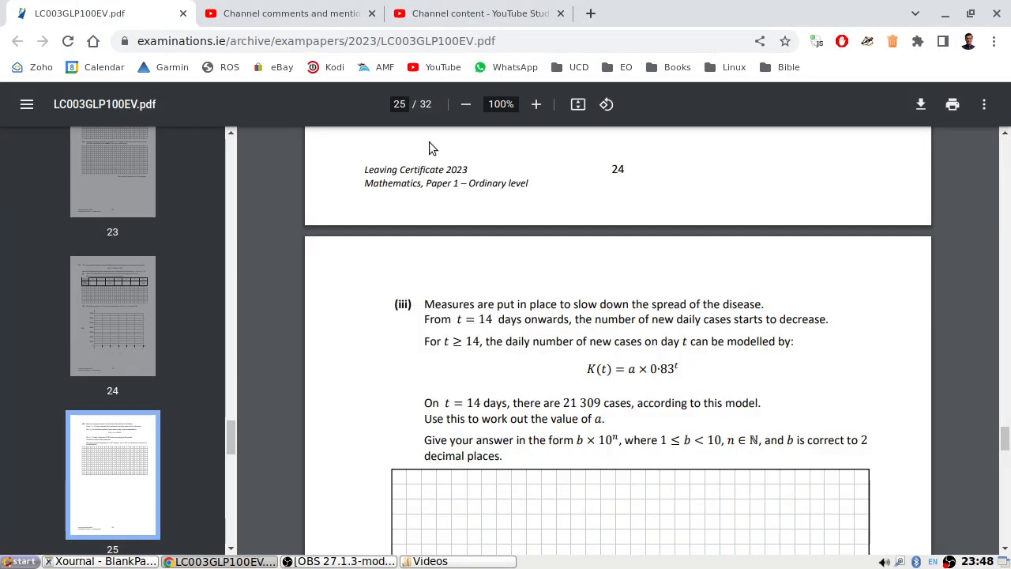
Scroll to part (iii), which asks for a given 21 309 cases on day 14.
{"action": "scroll", "scroll_direction": "down", "scroll_amount": 3}
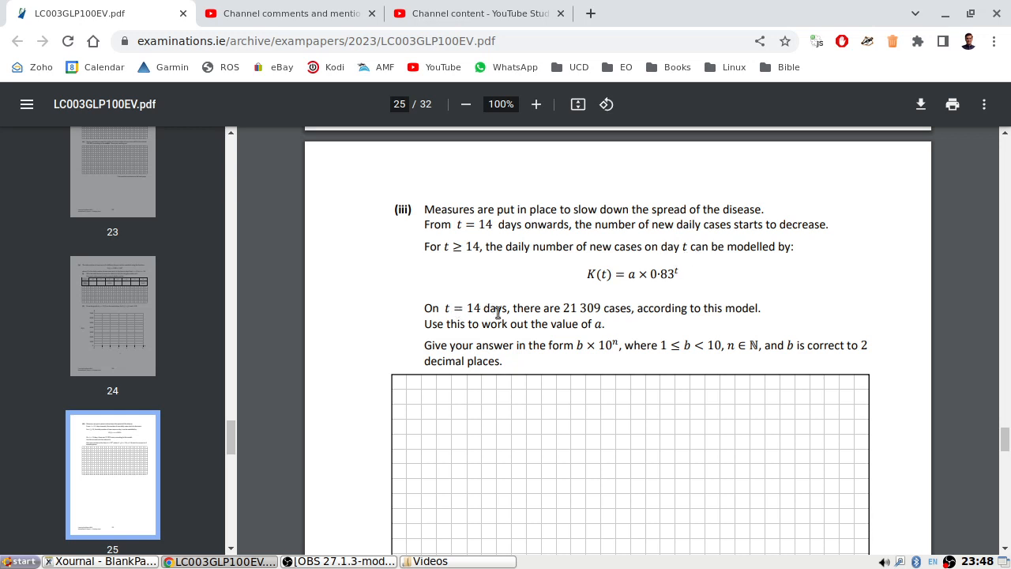
{"action": "mouse_move", "coordinate": [472, 310]}
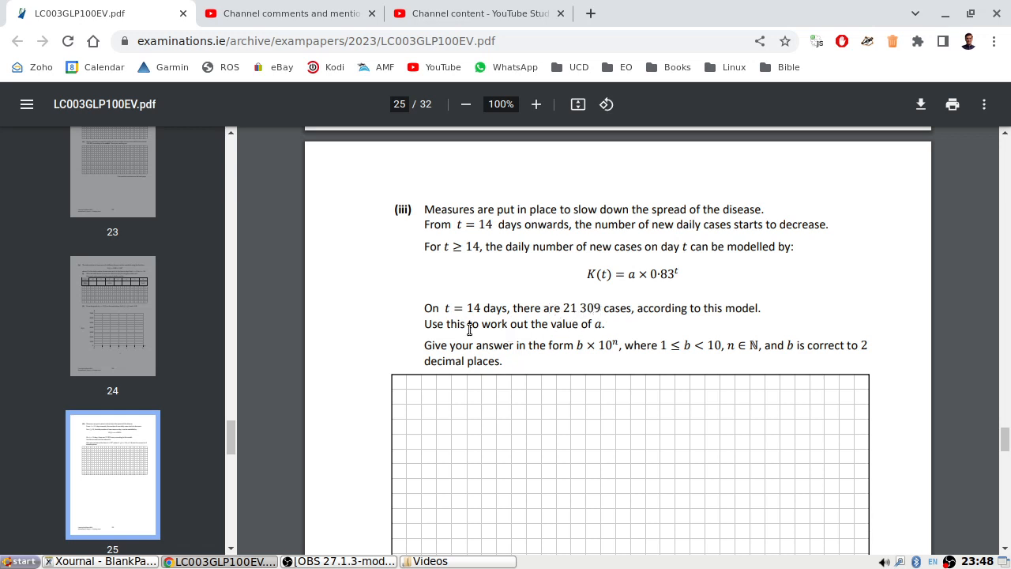
{"action": "mouse_move", "coordinate": [605, 350]}
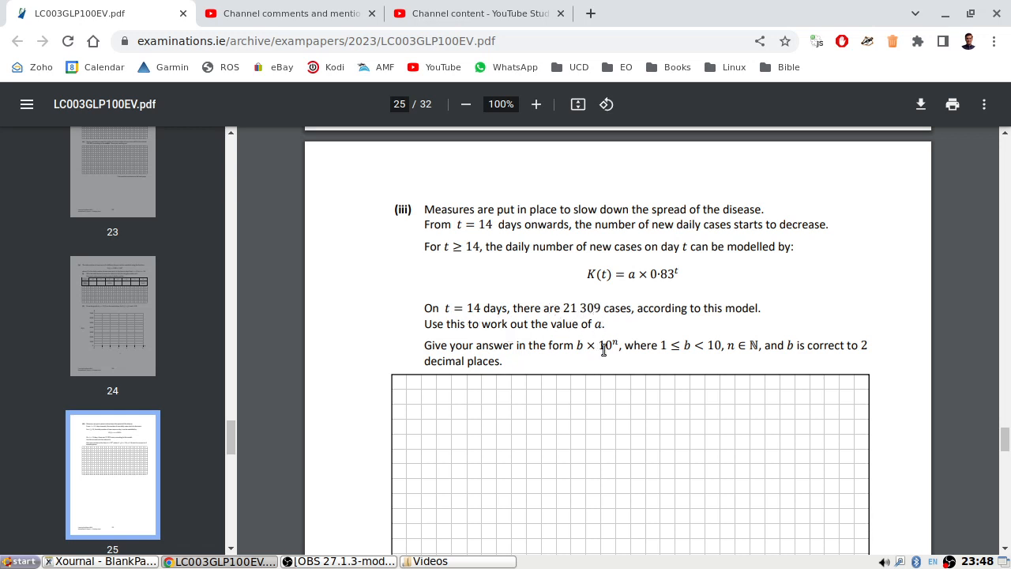
{"action": "key", "text": "alt+tab"}
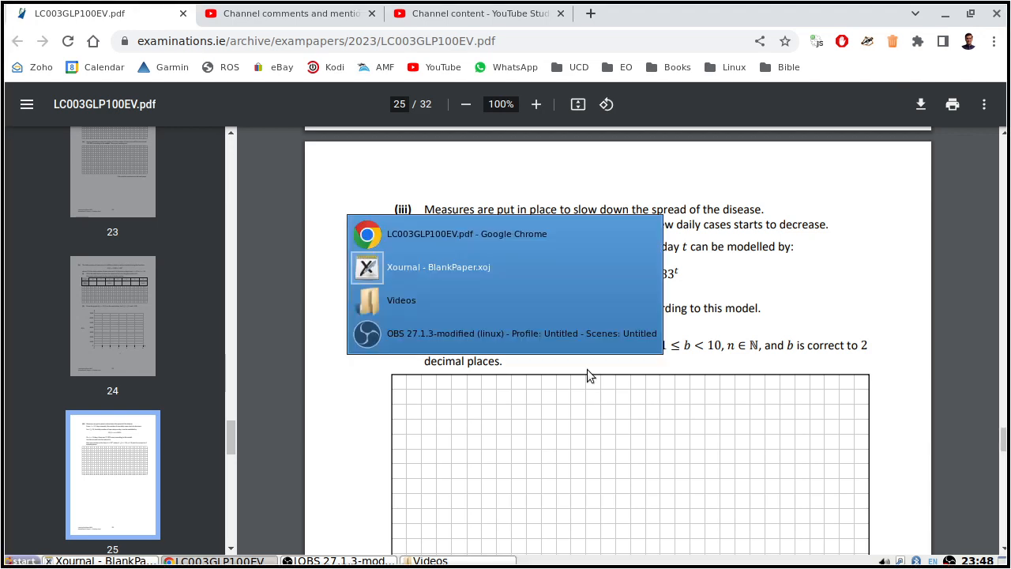
Write the working a × 0.83^14 = 21309 giving a = 289380, and mark its digits.
{"action": "left_click", "coordinate": [438, 266]}
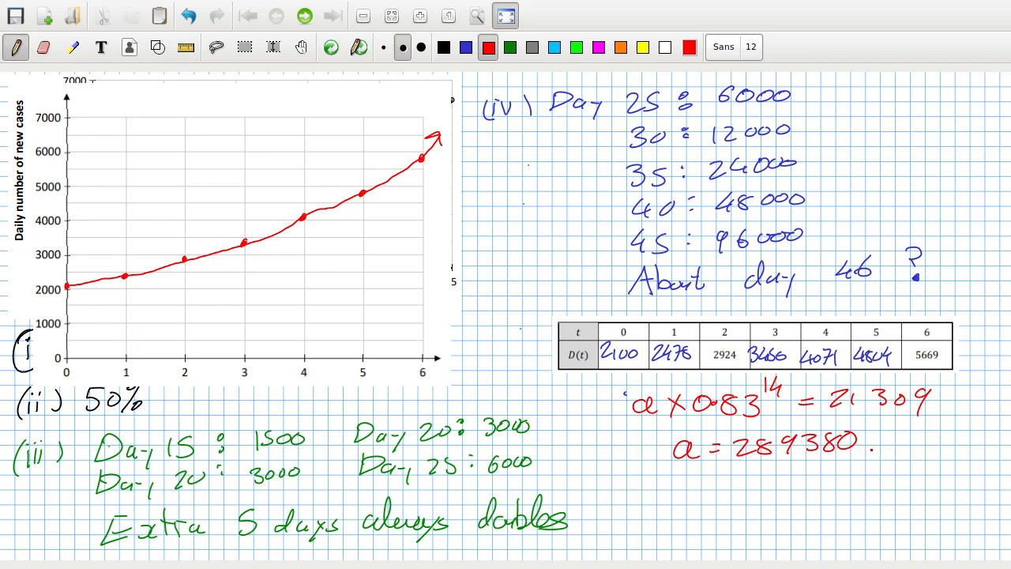
{"action": "left_click_drag", "start_coordinate": [852, 424], "coordinate": [869, 450]}
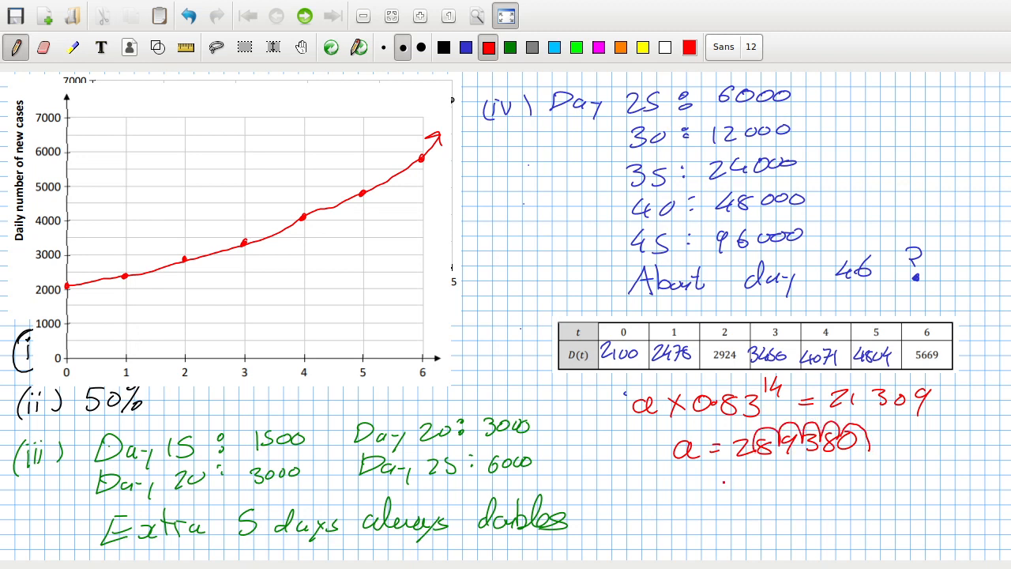
{"action": "type", "text": "=2."}
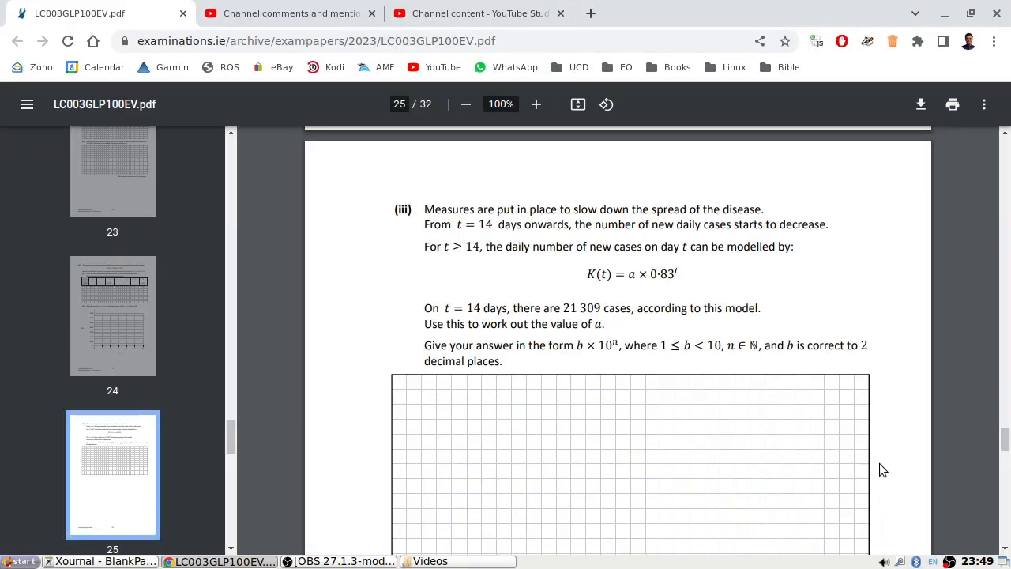
{"action": "mouse_move", "coordinate": [860, 349]}
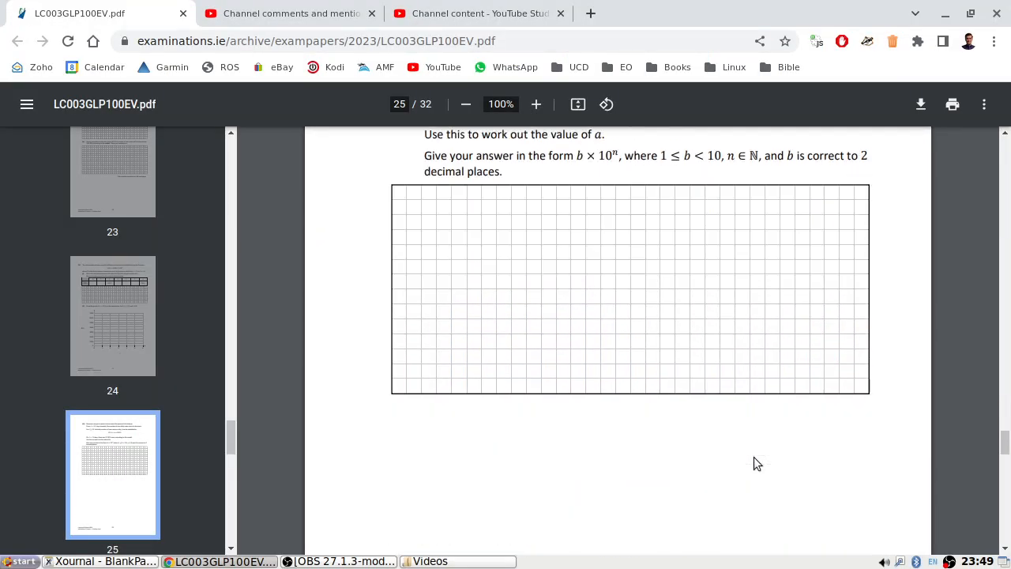
Scroll down to page 26 showing Question 10 on cylinder volume.
{"action": "scroll", "scroll_direction": "down", "scroll_amount": 3}
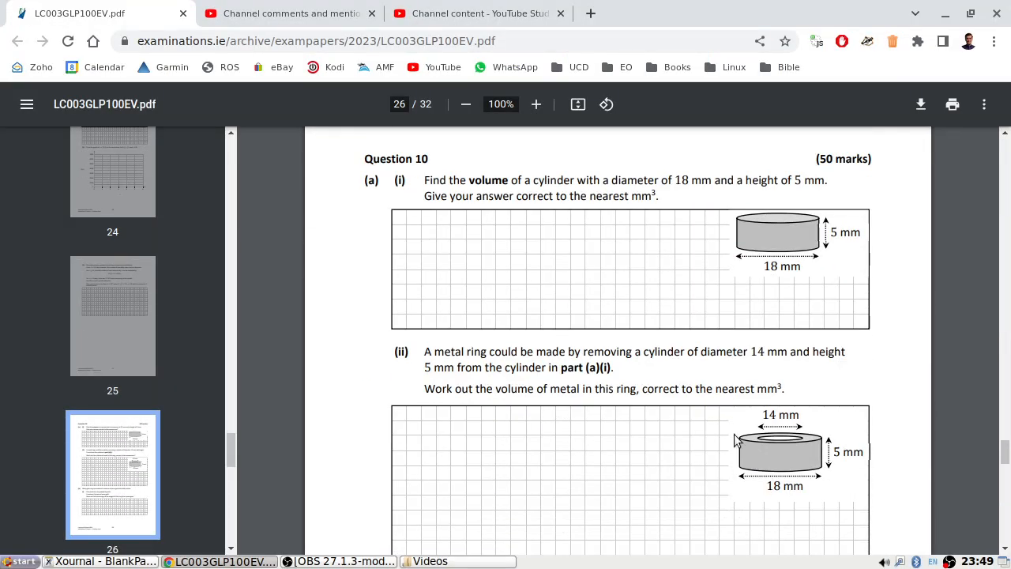